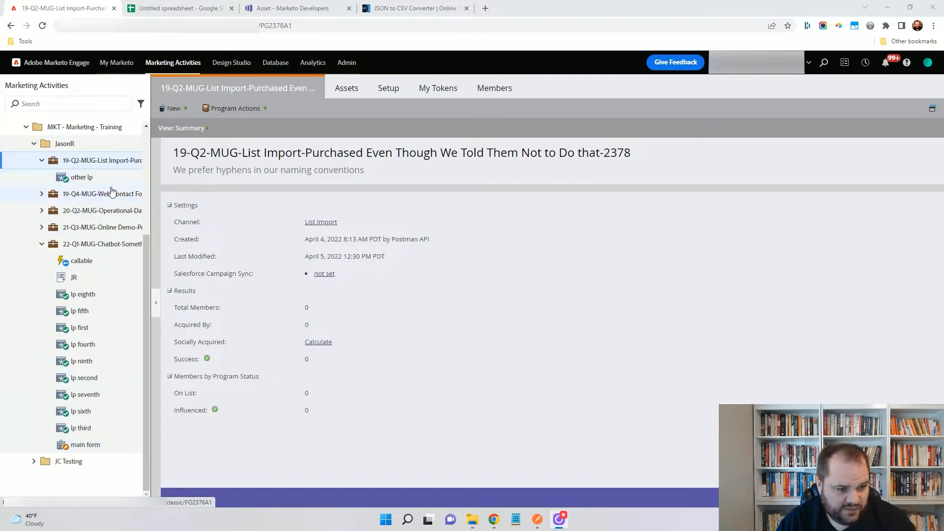
Step: View the main form's Used By list showing the ten landing pages that use it
{"action": "left_click", "coordinate": [86, 445]}
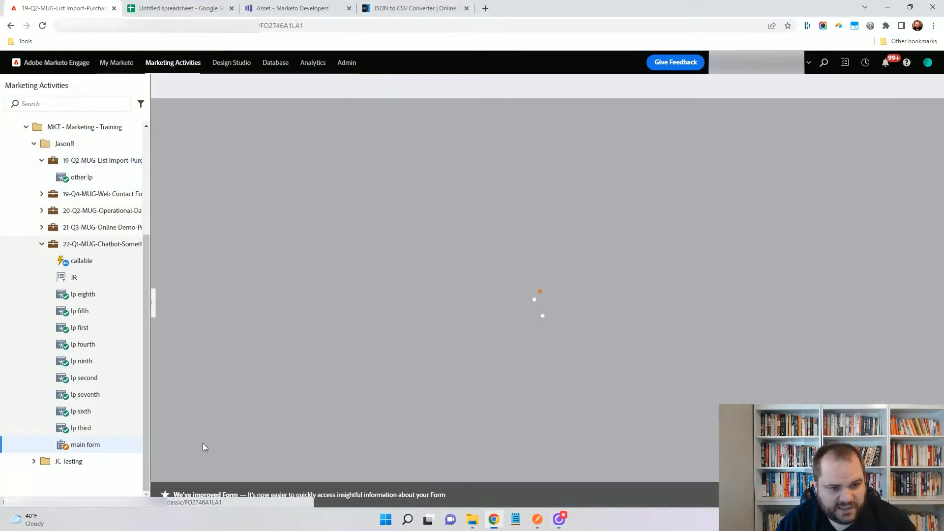
{"action": "left_click", "coordinate": [86, 445]}
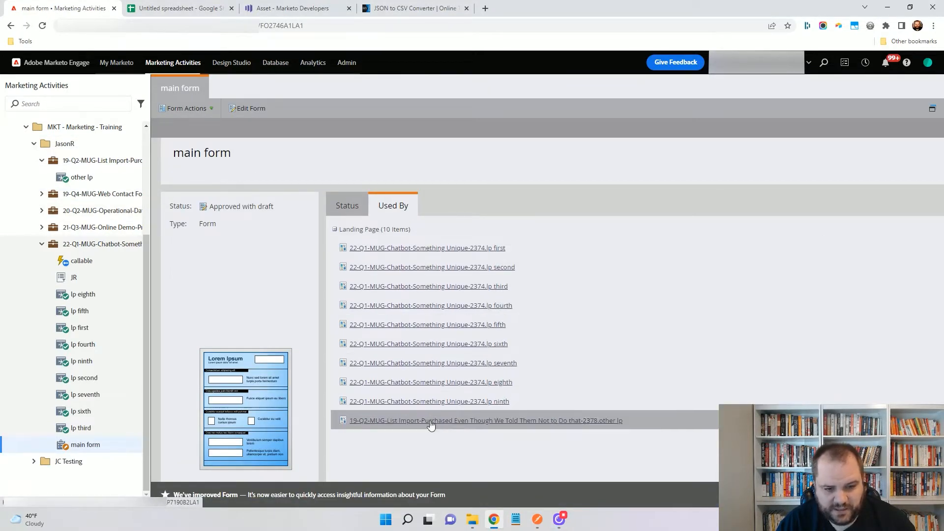
{"action": "mouse_move", "coordinate": [427, 248]}
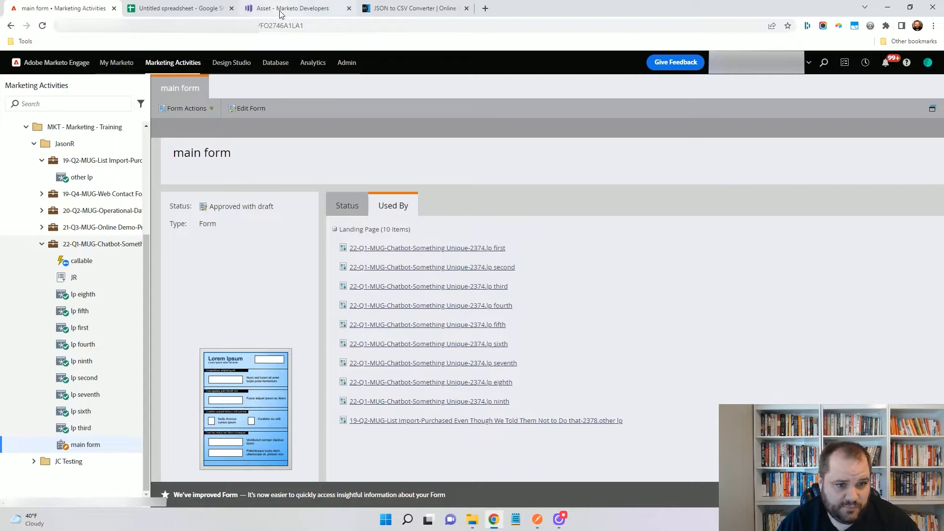
Step: Review the GET form usedBy.json endpoint reference down to its id, offset and maxReturn parameters
{"action": "left_click", "coordinate": [295, 8]}
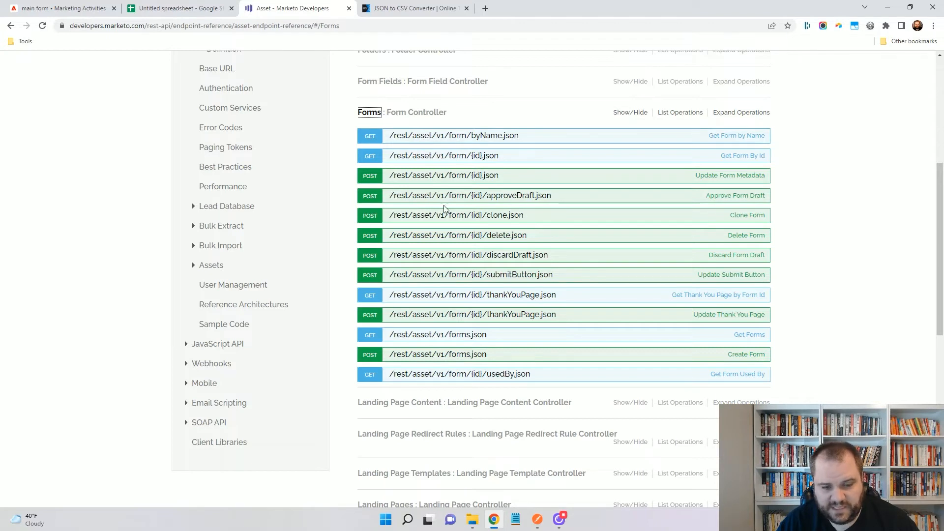
{"action": "mouse_move", "coordinate": [459, 374]}
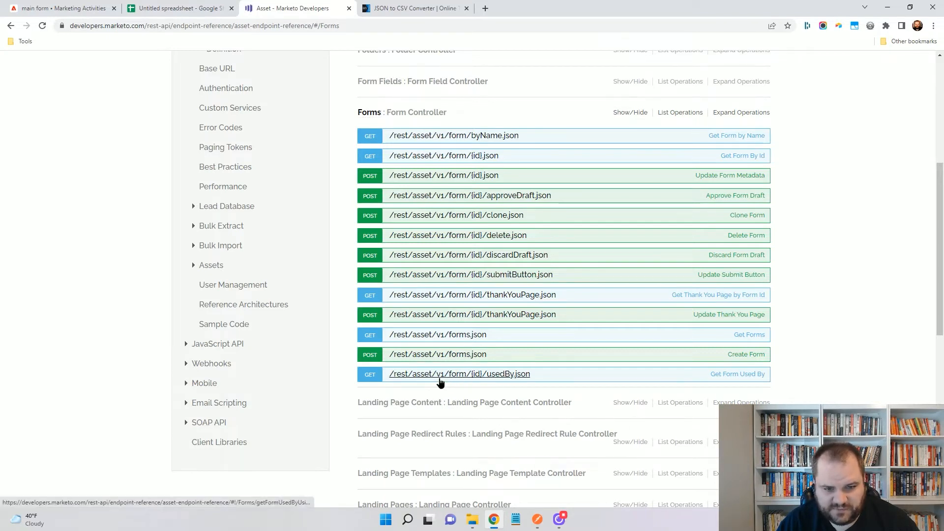
{"action": "left_click", "coordinate": [459, 374]}
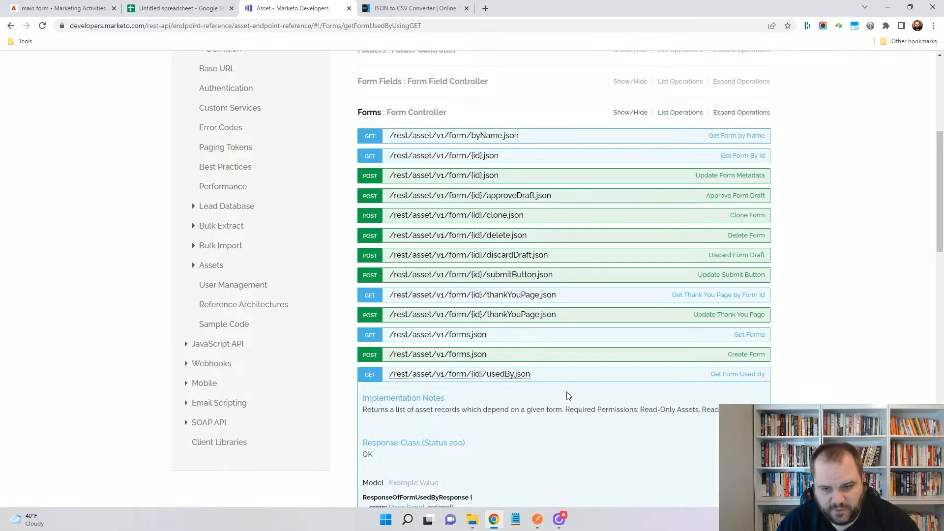
{"action": "scroll", "scroll_direction": "down", "scroll_amount": 3}
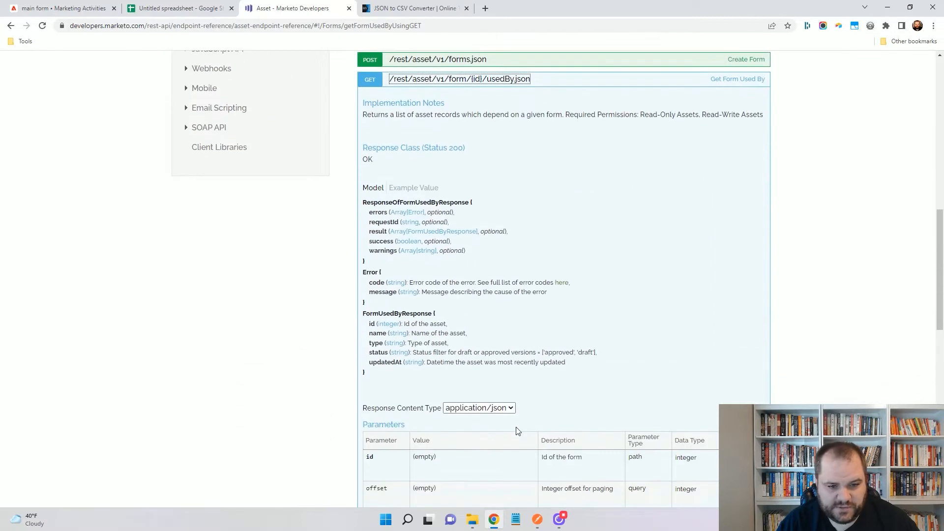
{"action": "scroll", "scroll_direction": "down", "scroll_amount": 3}
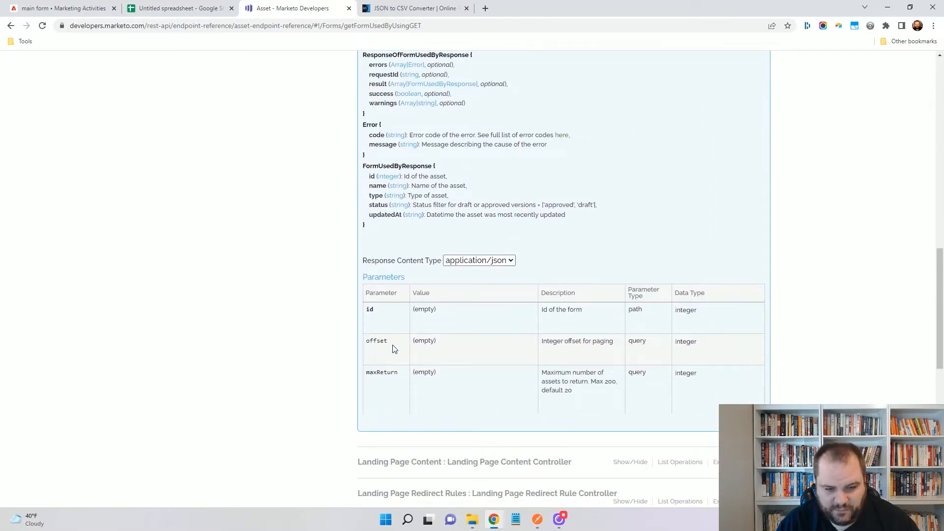
{"action": "mouse_move", "coordinate": [401, 385]}
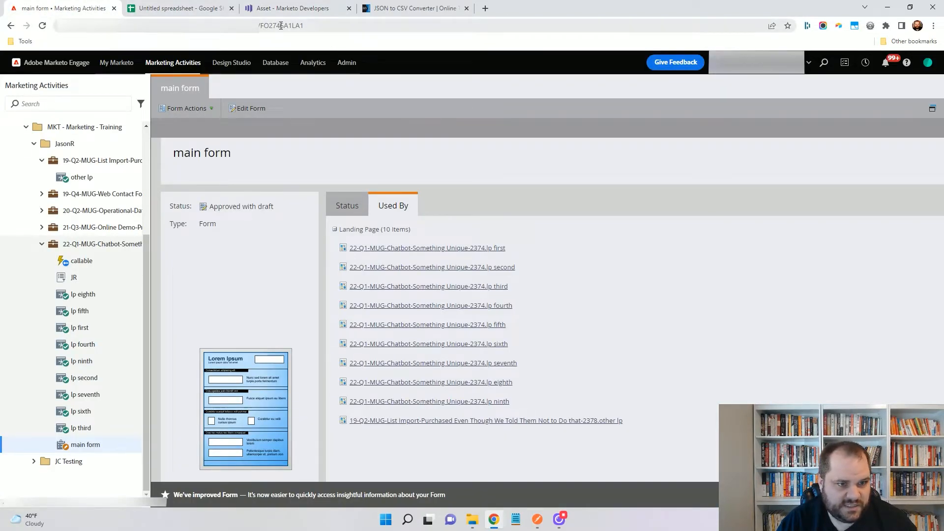
{"action": "mouse_move", "coordinate": [537, 518]}
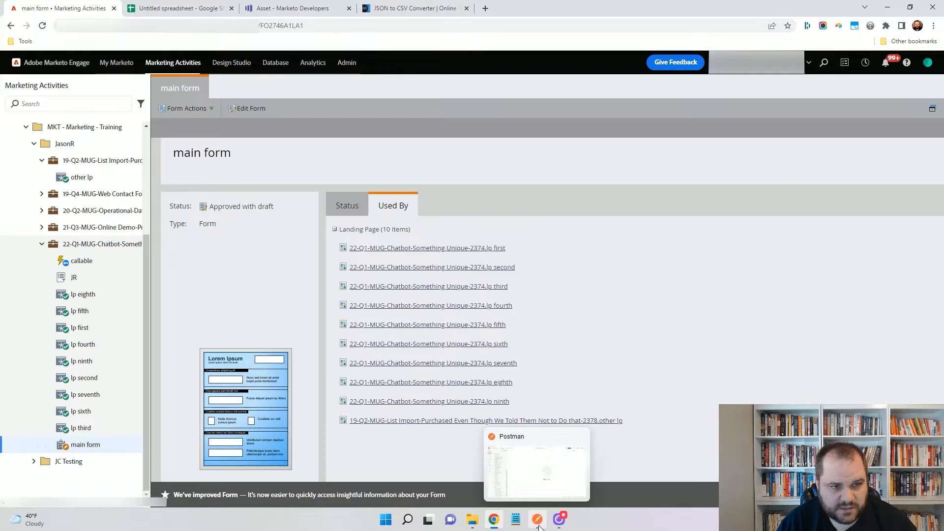
Step: Switch from the Marketo form to the Postman MUG workspace
{"action": "left_click", "coordinate": [537, 519]}
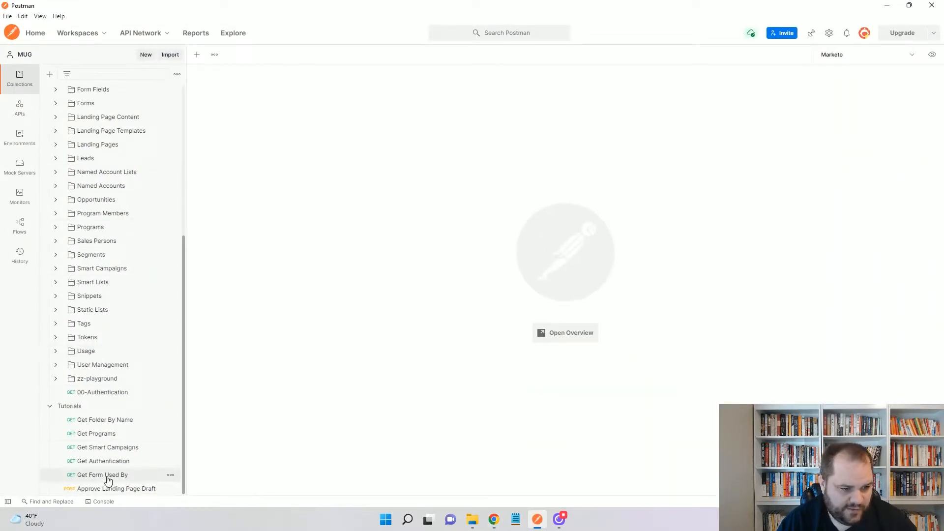
Step: Send the Get Form Used By request for form 2746 with offset 0
{"action": "left_click", "coordinate": [102, 473]}
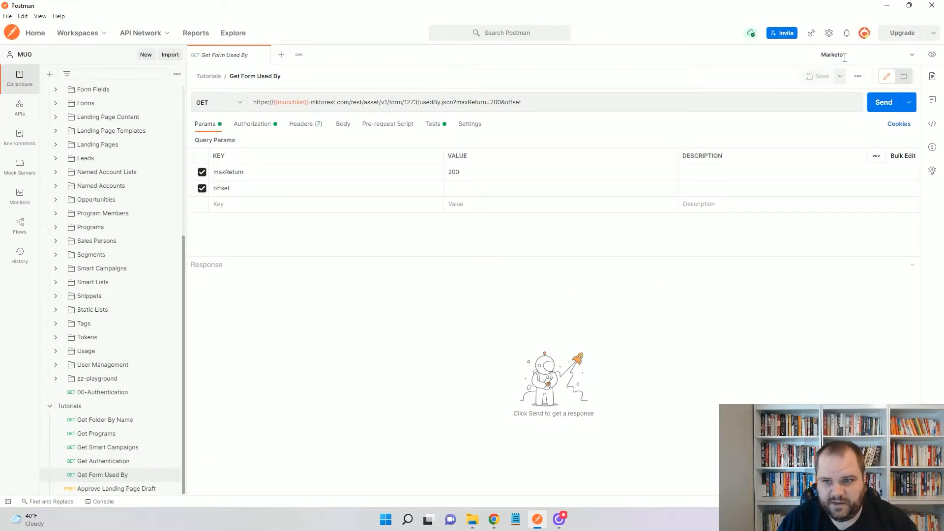
{"action": "mouse_move", "coordinate": [920, 64]}
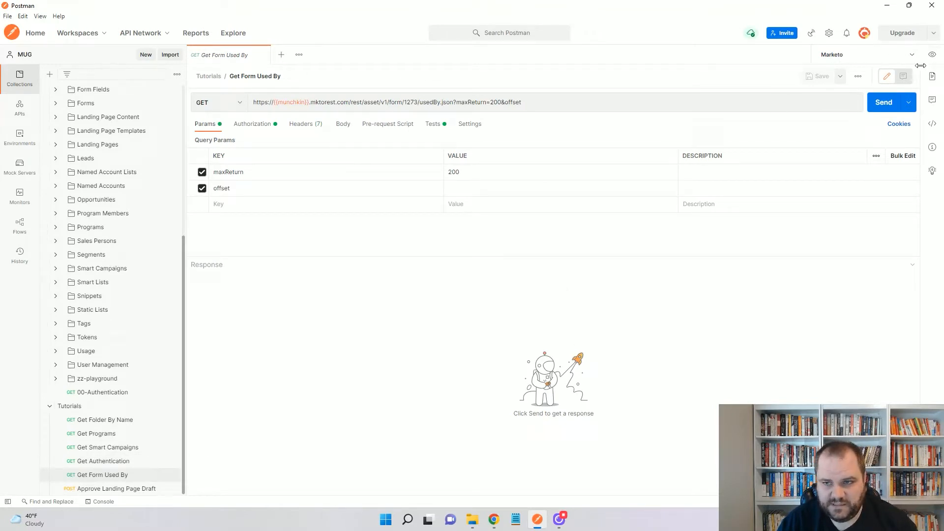
{"action": "mouse_move", "coordinate": [876, 331]}
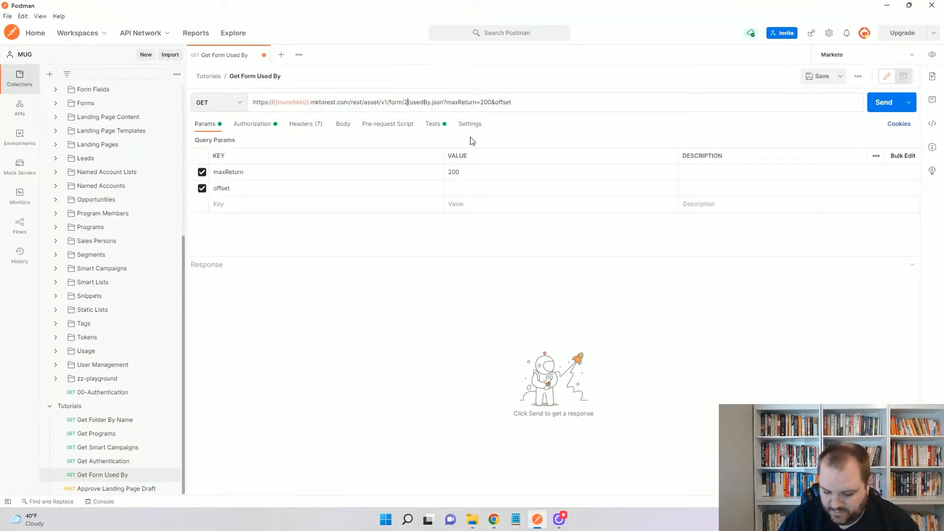
{"action": "type", "text": "746"}
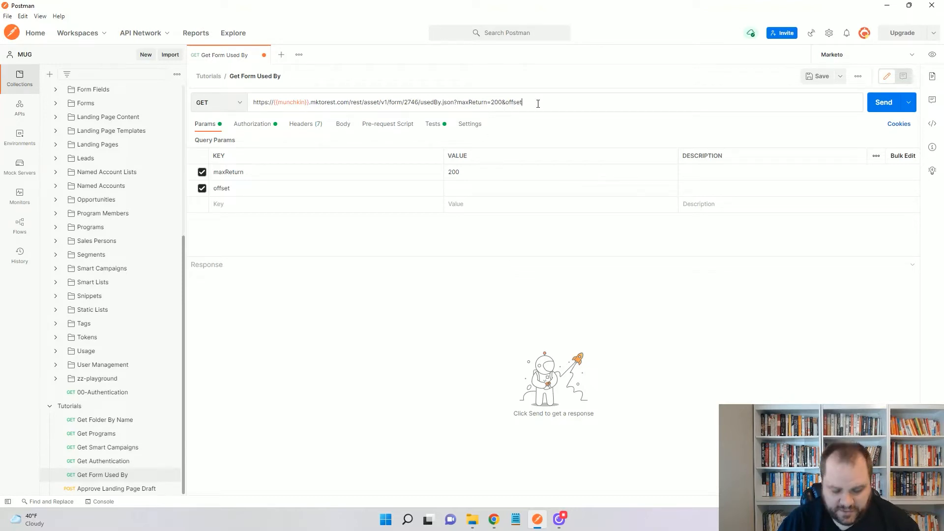
{"action": "type", "text": "0"}
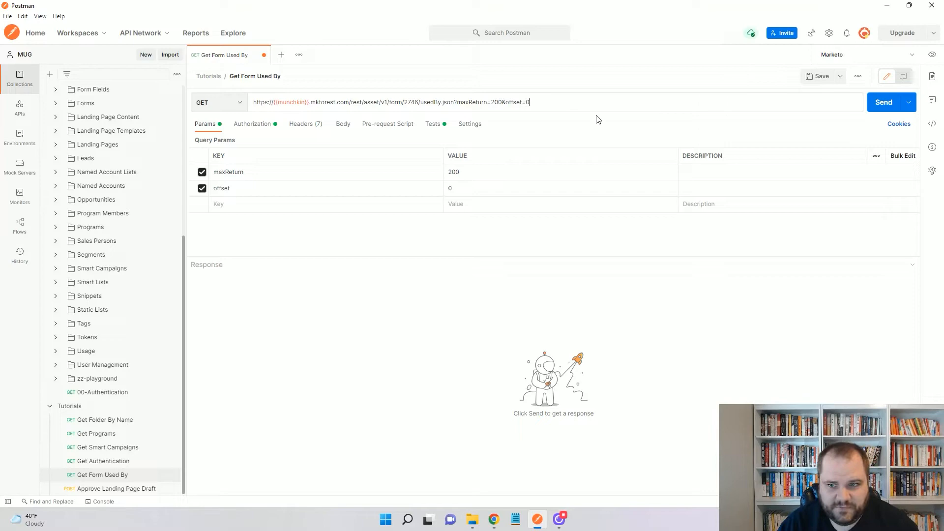
{"action": "left_click", "coordinate": [892, 101]}
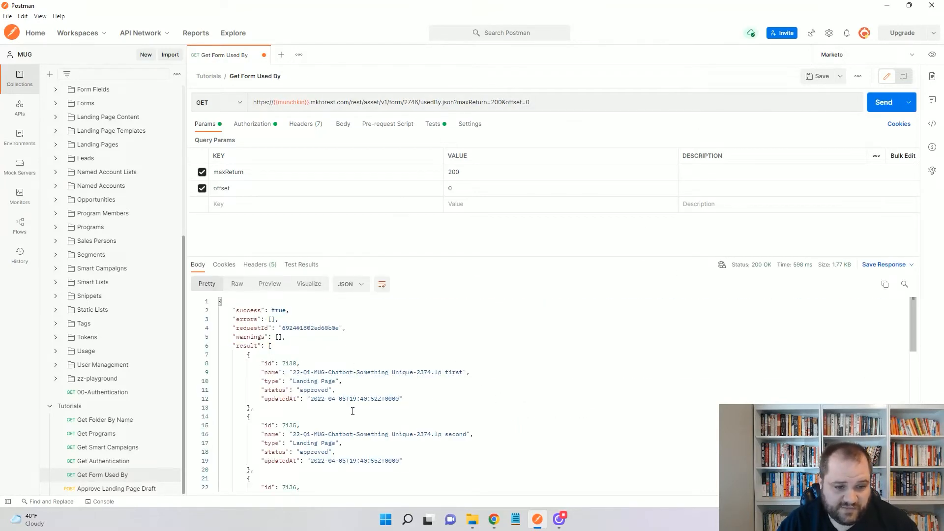
Step: Review the returned list of ten landing page records in the response
{"action": "scroll", "scroll_direction": "down", "scroll_amount": 3}
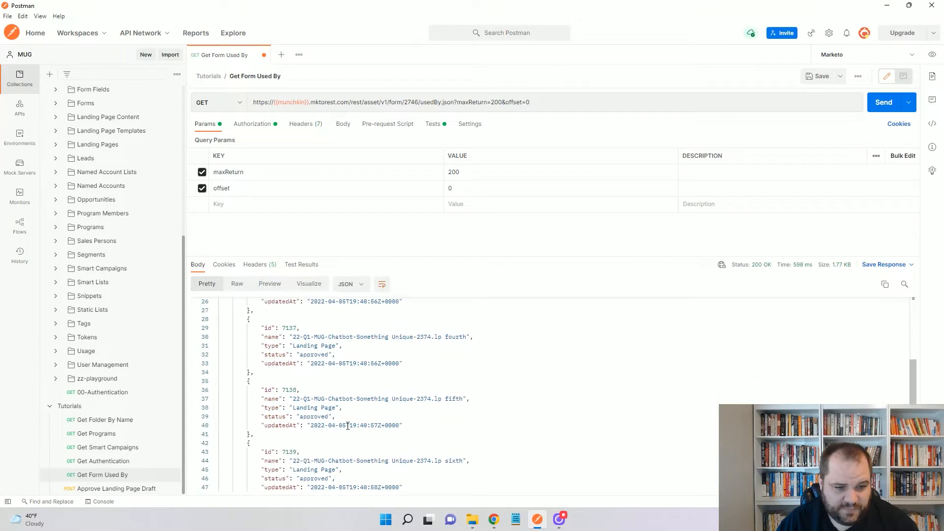
{"action": "scroll", "scroll_direction": "down", "scroll_amount": 3}
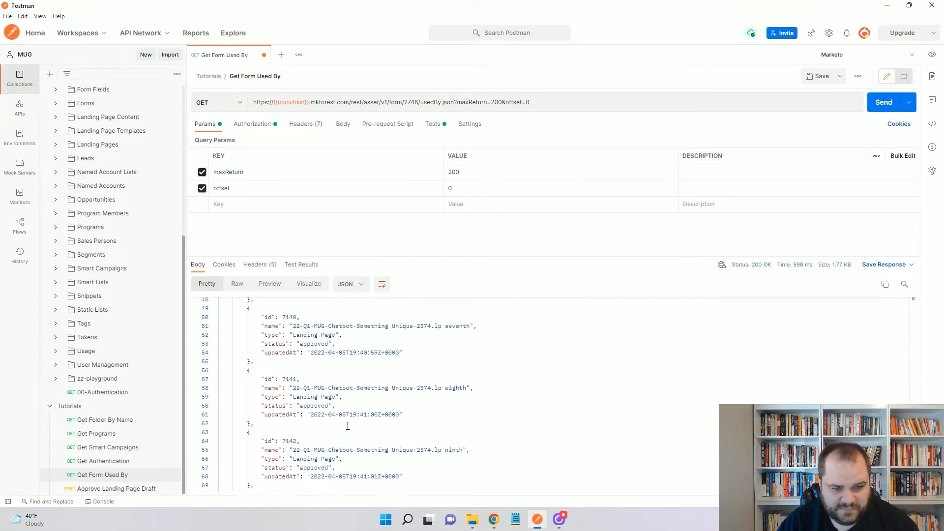
{"action": "scroll", "scroll_direction": "down", "scroll_amount": 3}
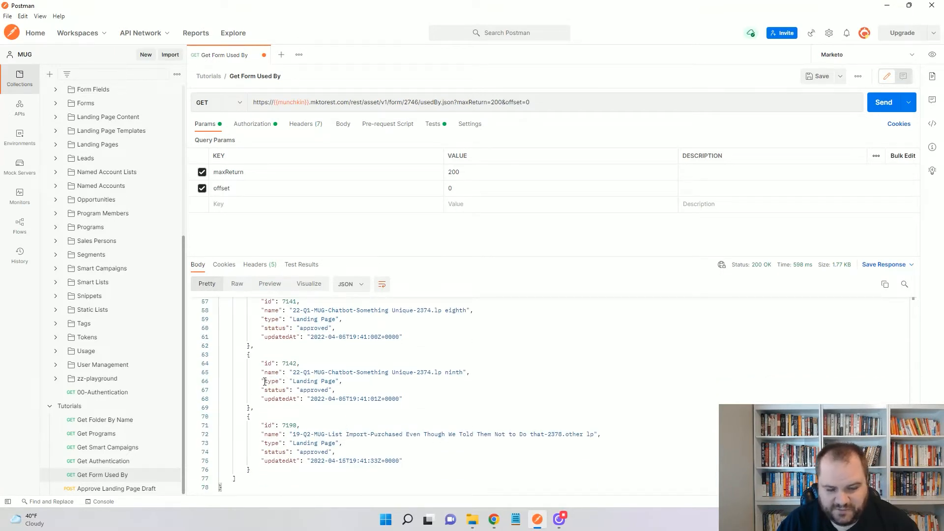
{"action": "scroll", "scroll_direction": "up", "scroll_amount": 3}
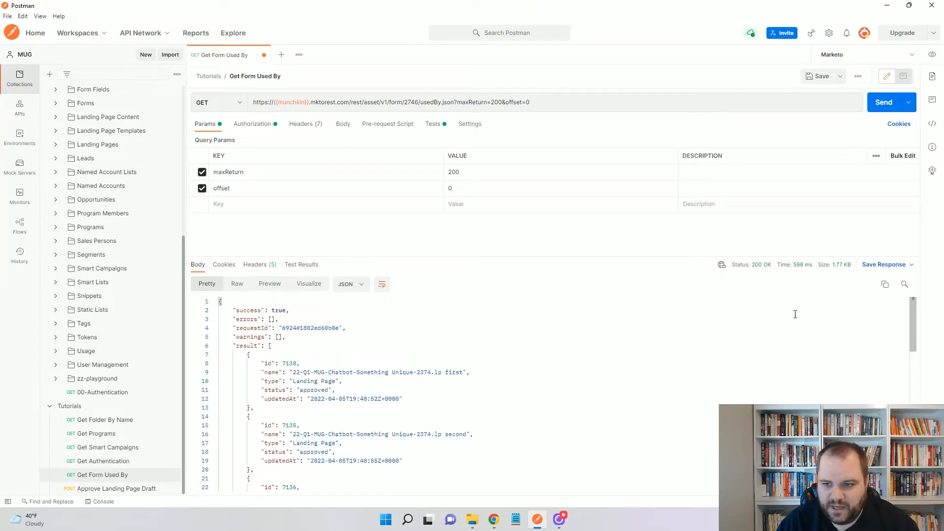
{"action": "mouse_move", "coordinate": [629, 22]}
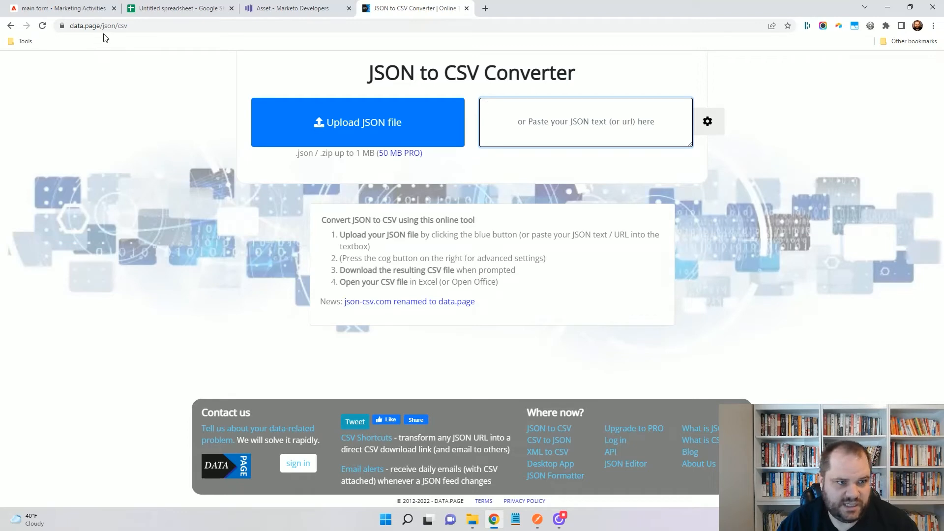
Step: Paste the Used By JSON response into data.page and get the converted CSV table
{"action": "left_click", "coordinate": [584, 122]}
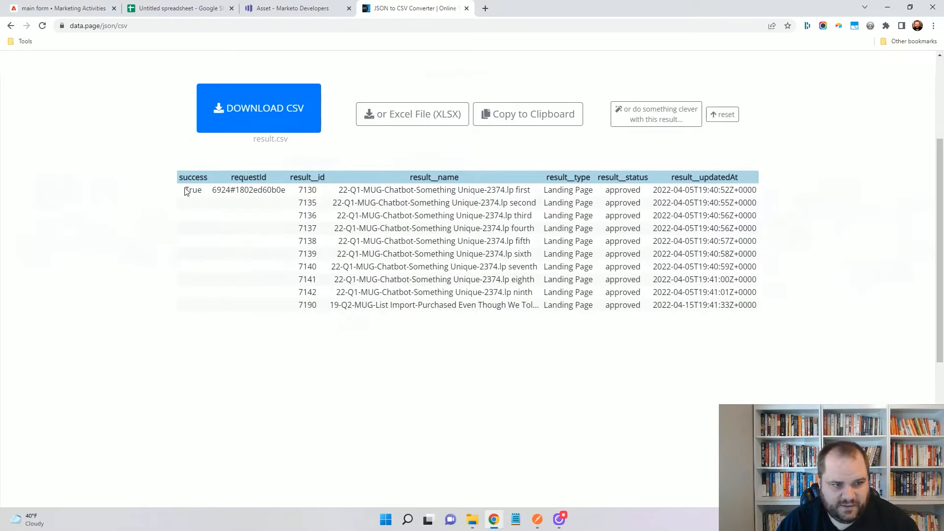
{"action": "left_click", "coordinate": [527, 114]}
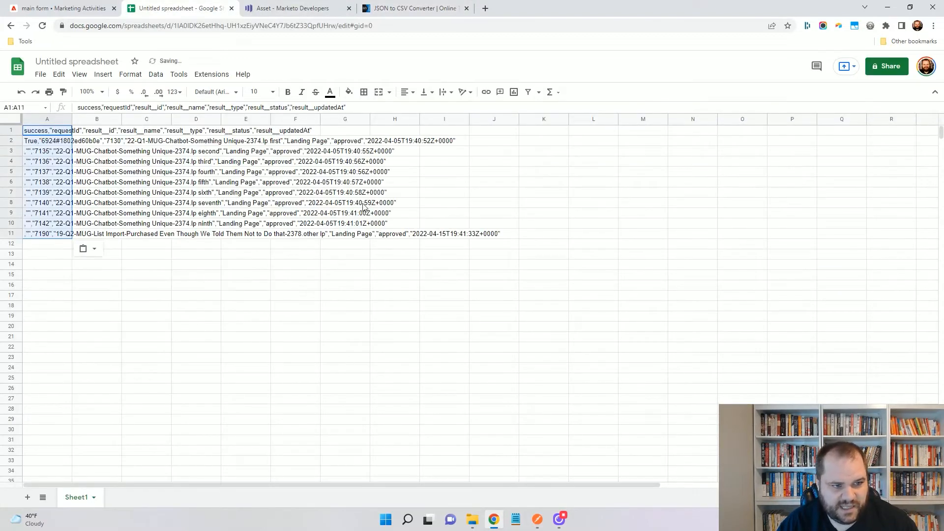
Step: Split the pasted results into columns and delete the success and requestId columns
{"action": "left_click", "coordinate": [46, 119]}
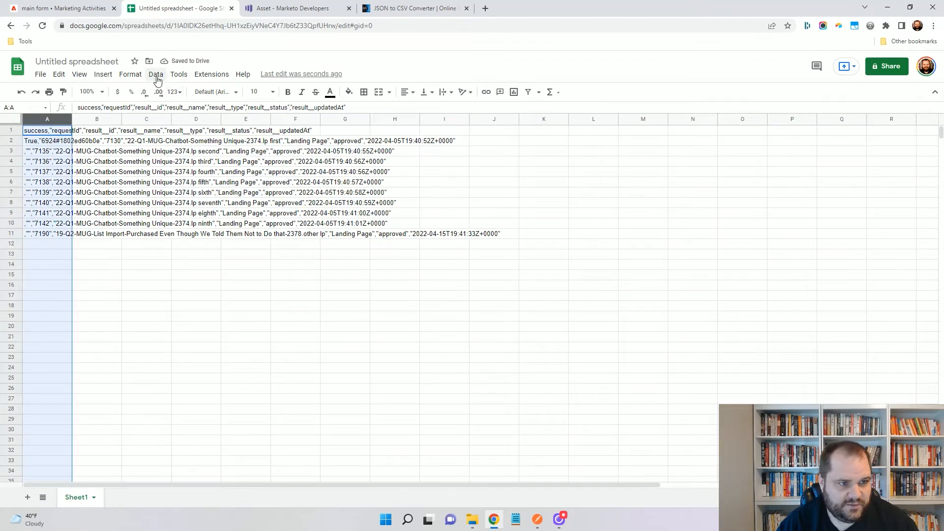
{"action": "left_click", "coordinate": [156, 74]}
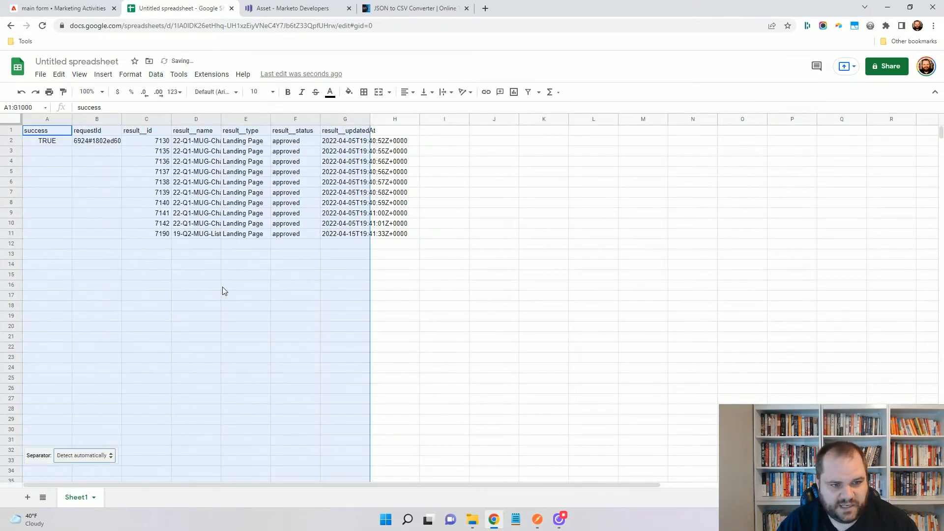
{"action": "left_click", "coordinate": [97, 119]}
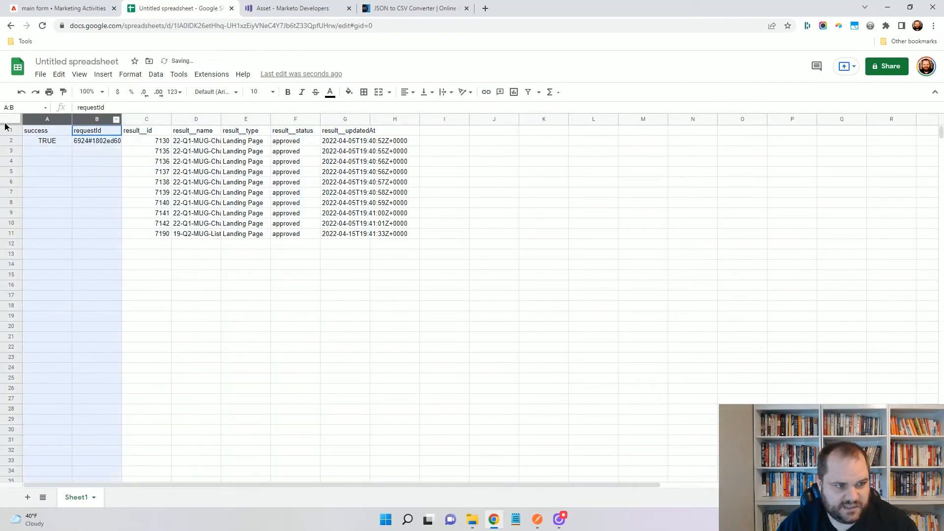
{"action": "right_click", "coordinate": [96, 131]}
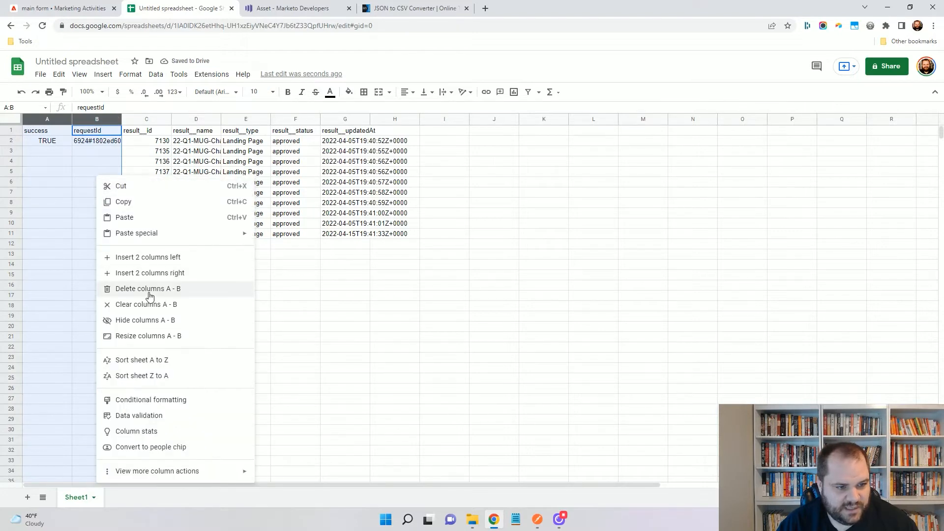
{"action": "left_click", "coordinate": [147, 288]}
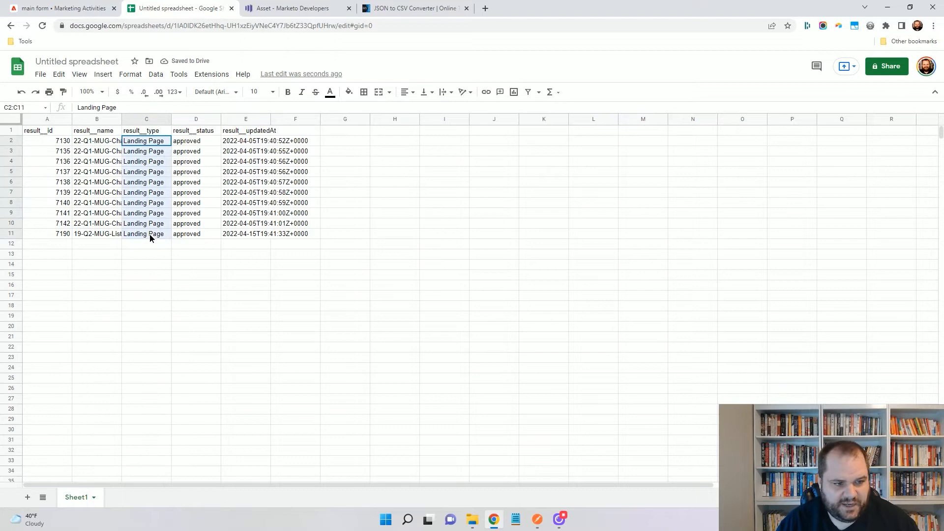
{"action": "left_click", "coordinate": [145, 234]}
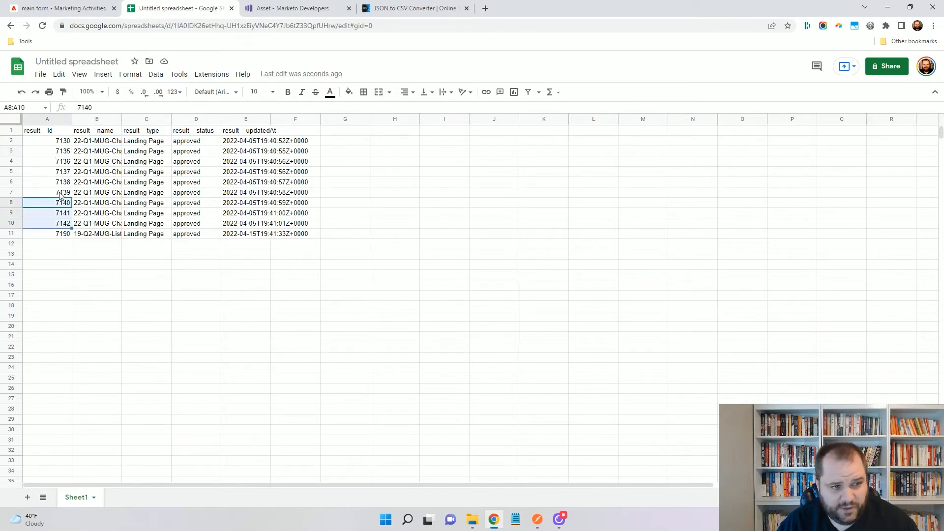
Step: Delete every column after the IDs and rename the header to 'id', leaving ten landing page IDs
{"action": "left_click", "coordinate": [96, 202]}
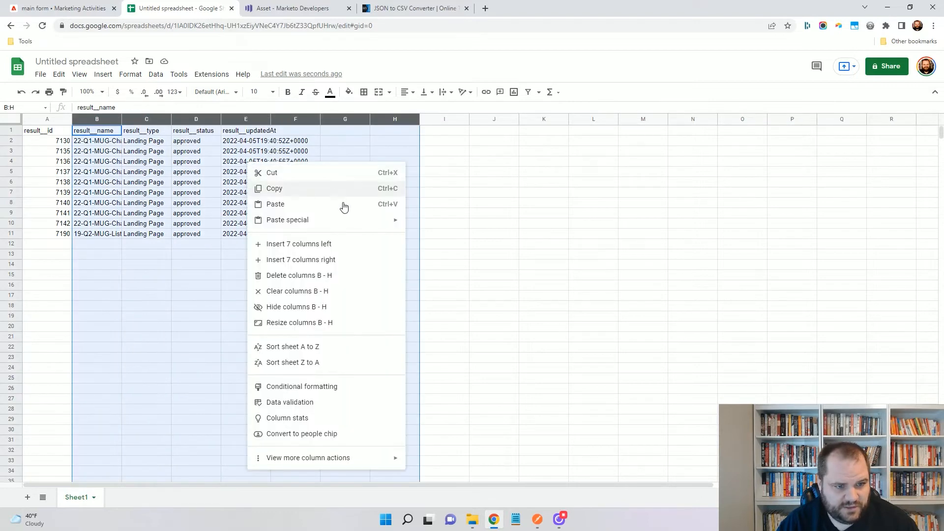
{"action": "left_click", "coordinate": [298, 275]}
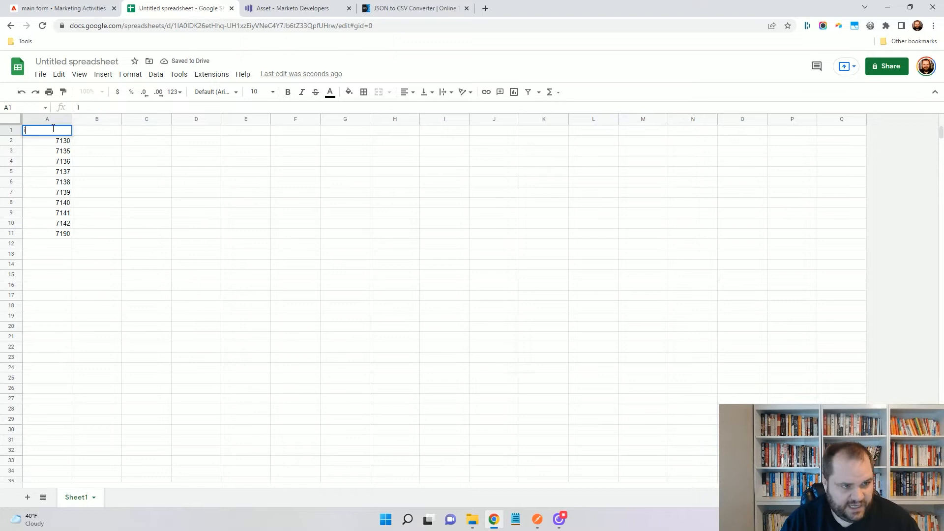
{"action": "type", "text": "id"}
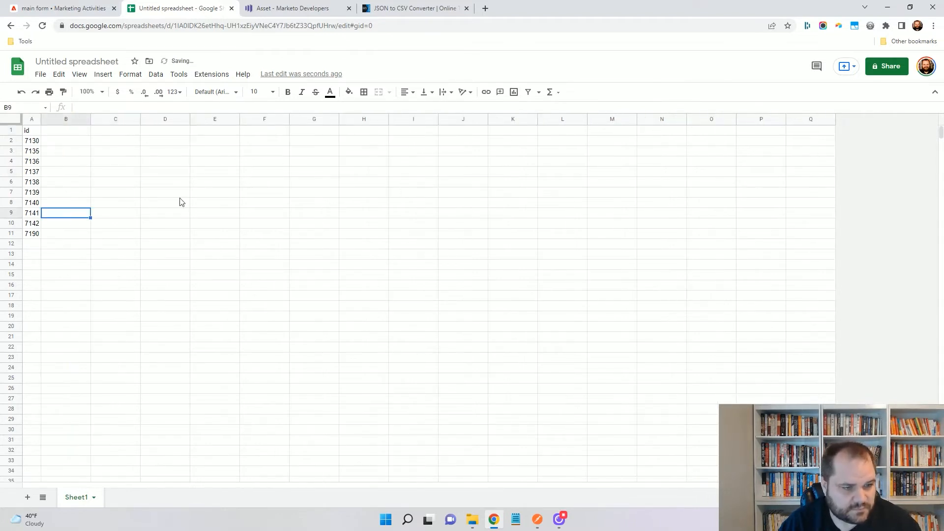
{"action": "left_click", "coordinate": [63, 8]}
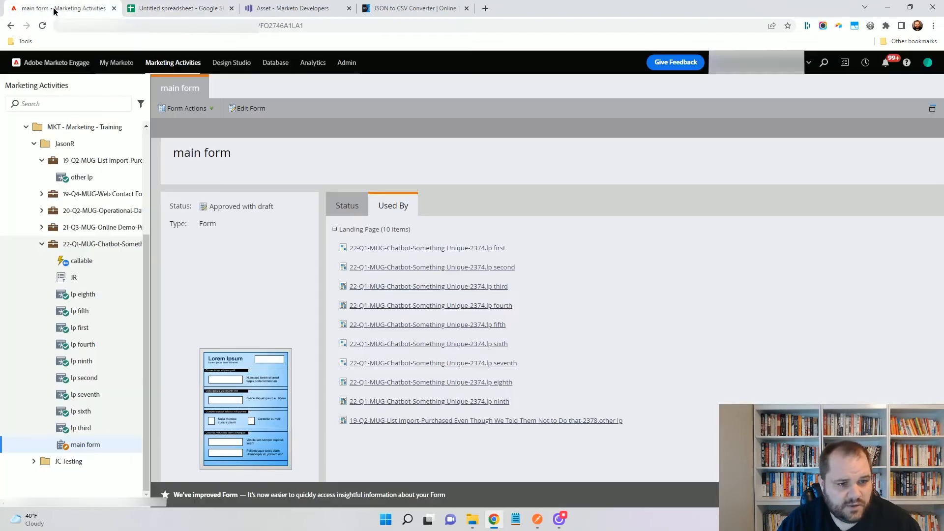
{"action": "mouse_move", "coordinate": [248, 108]}
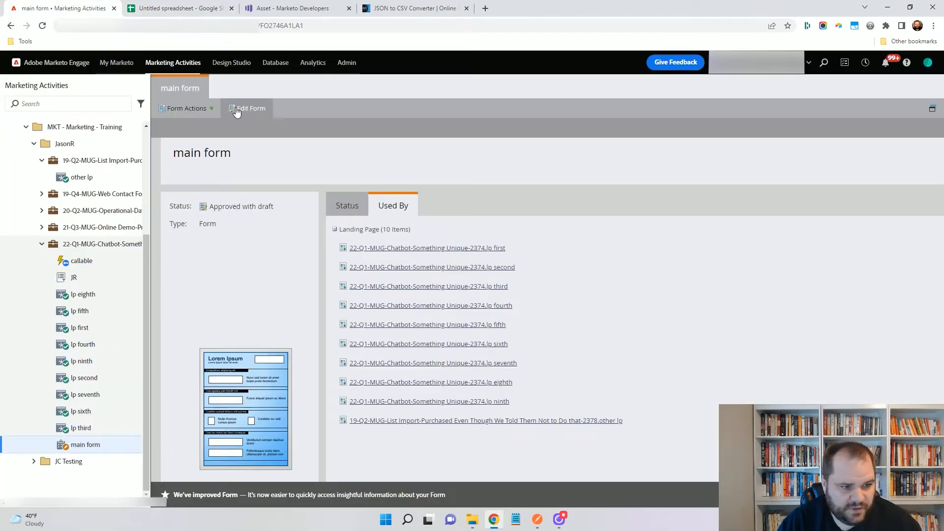
Step: Add a Company Name field to the main form, approve and close it, and confirm its approved status
{"action": "left_click", "coordinate": [250, 108]}
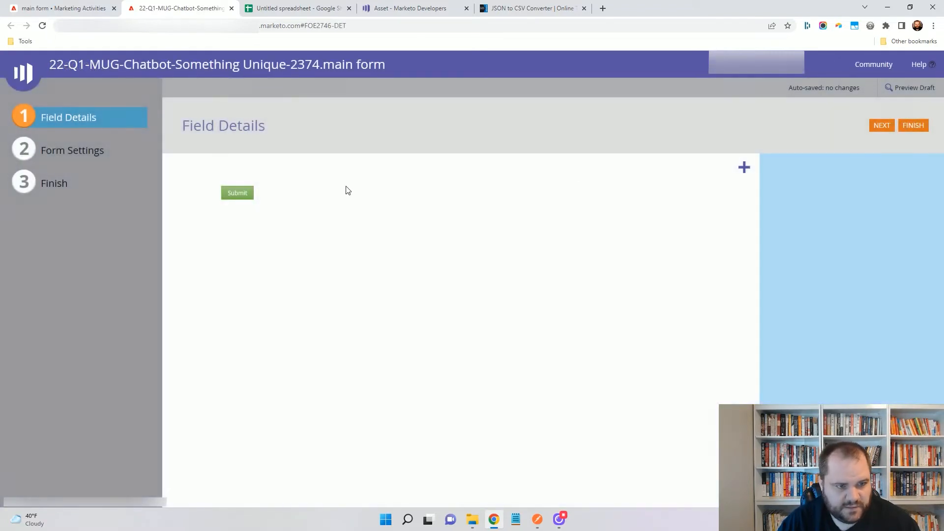
{"action": "mouse_move", "coordinate": [743, 167]}
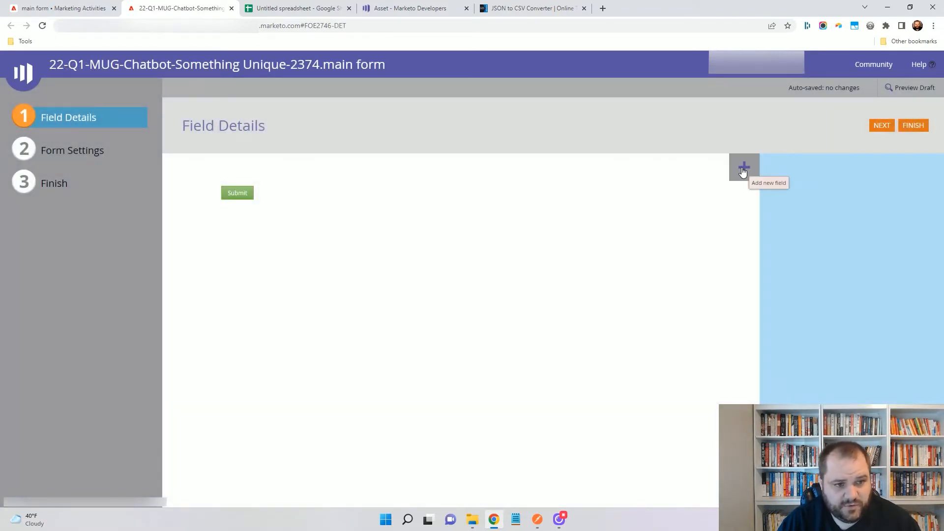
{"action": "left_click", "coordinate": [743, 167]}
{"action": "type", "text": "Compa"}
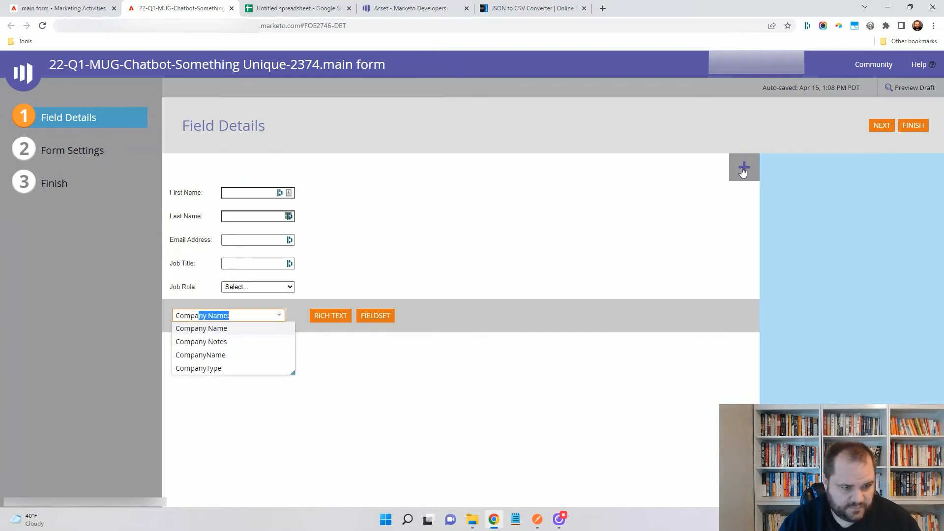
{"action": "left_click", "coordinate": [200, 329]}
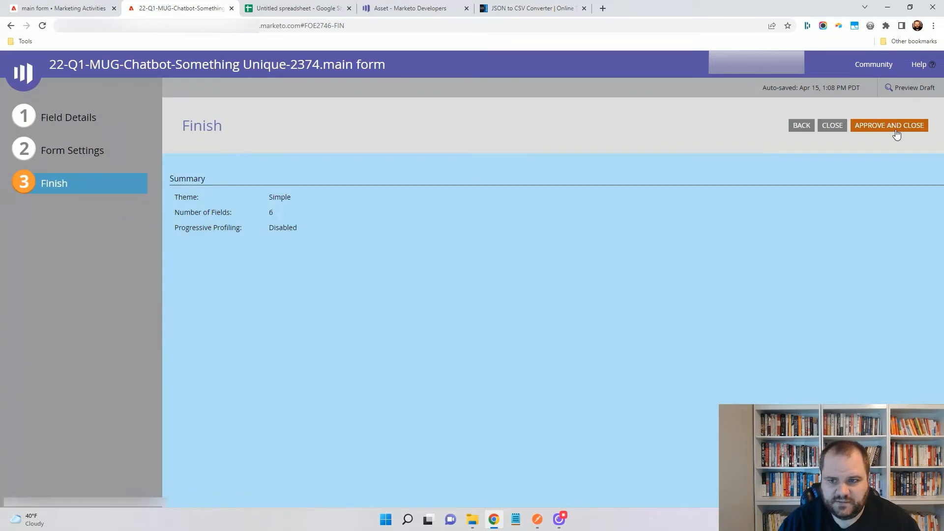
{"action": "left_click", "coordinate": [888, 125]}
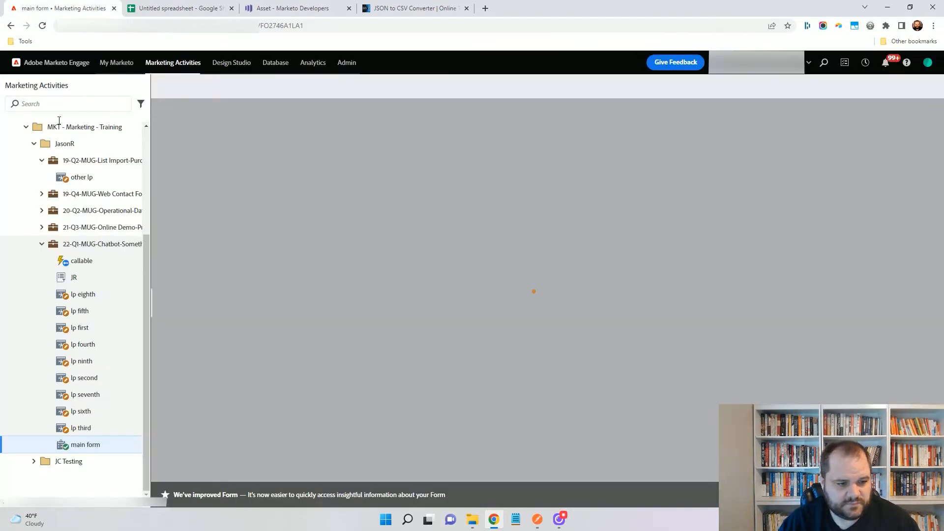
{"action": "left_click", "coordinate": [85, 445]}
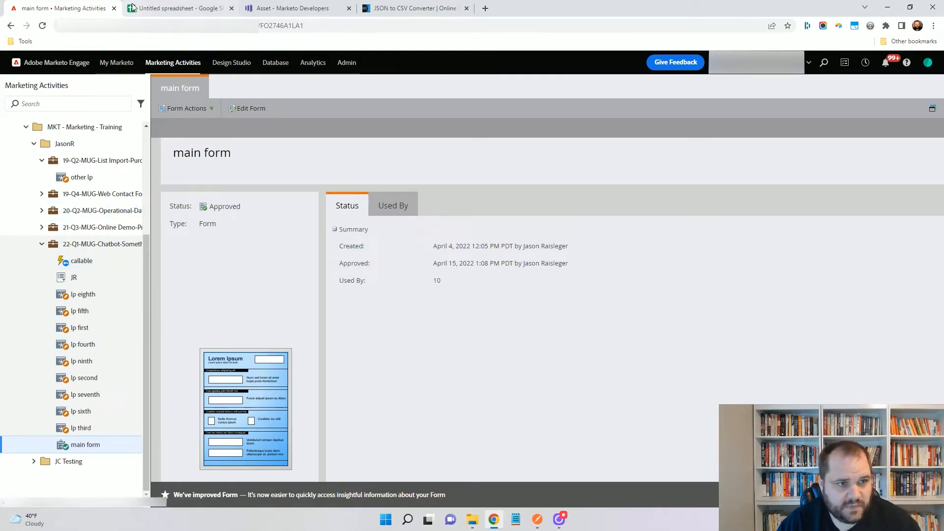
{"action": "left_click", "coordinate": [178, 8]}
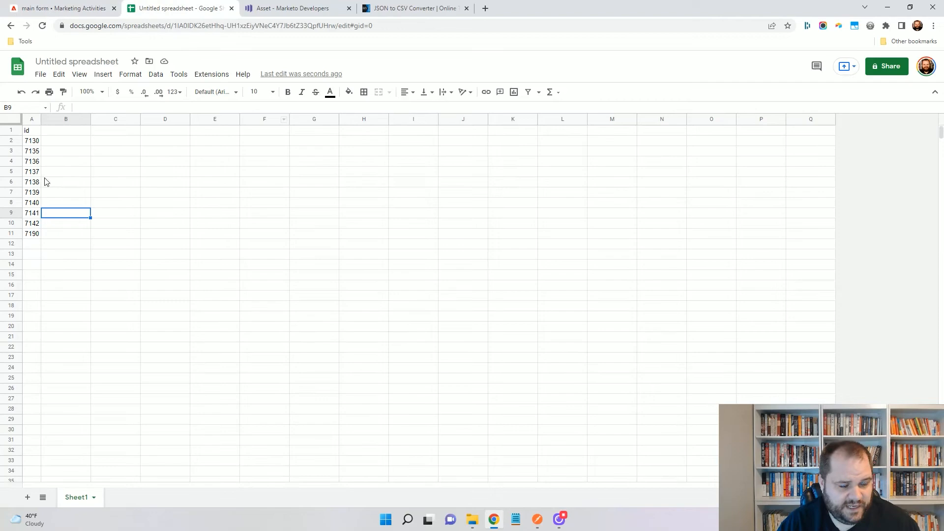
{"action": "mouse_move", "coordinate": [516, 510]}
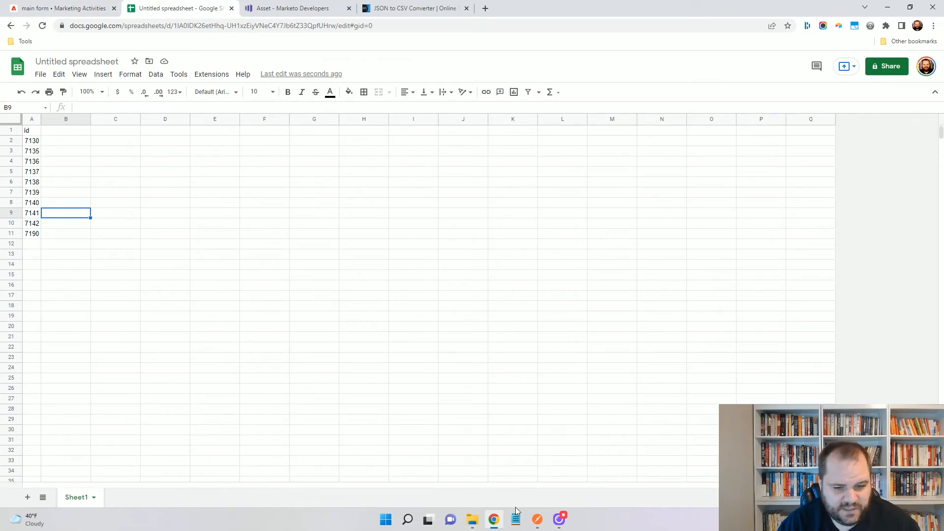
Step: Check the Postman request briefly, then bring up the Landing Pages endpoints in Marketo Developers
{"action": "left_click", "coordinate": [536, 519]}
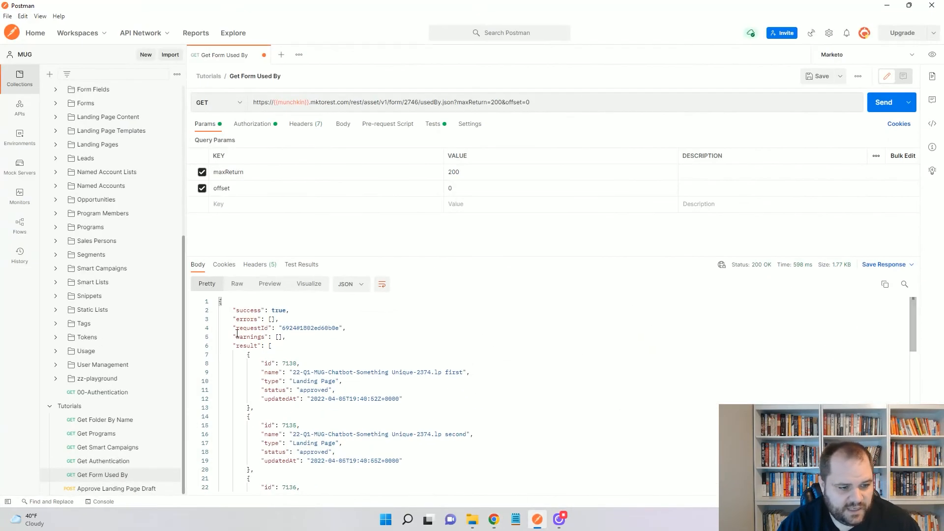
{"action": "mouse_move", "coordinate": [124, 374]}
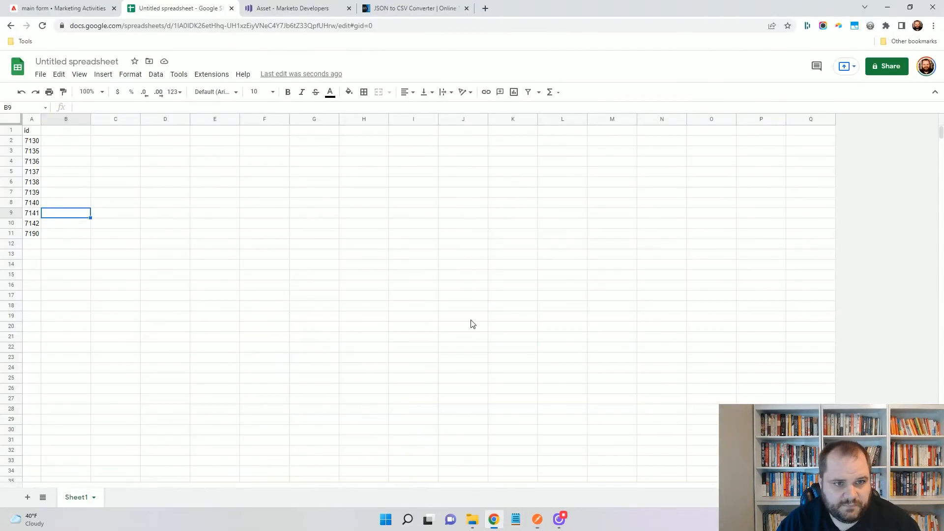
{"action": "left_click", "coordinate": [295, 8]}
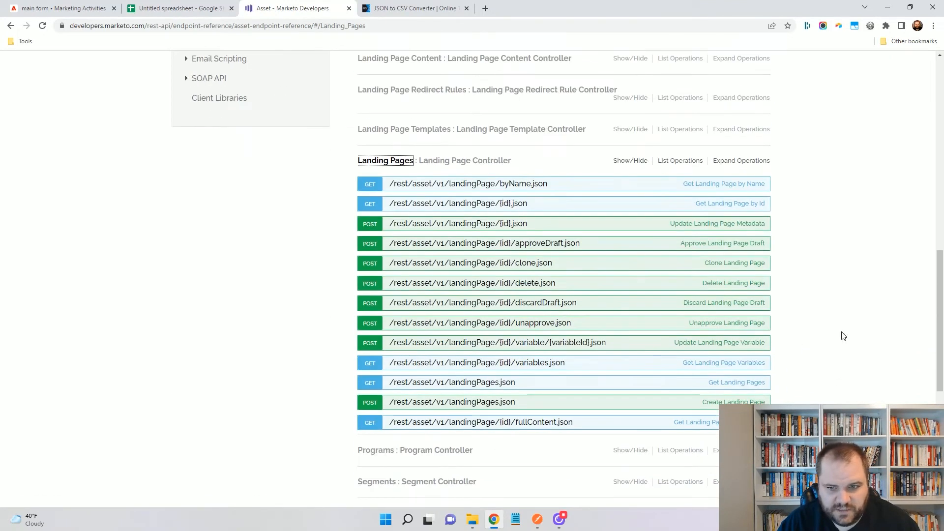
Step: Review the approveDraft.json endpoint docs and the ID sheet, landing on the Approve Landing Page Draft request in Postman
{"action": "left_click", "coordinate": [482, 243]}
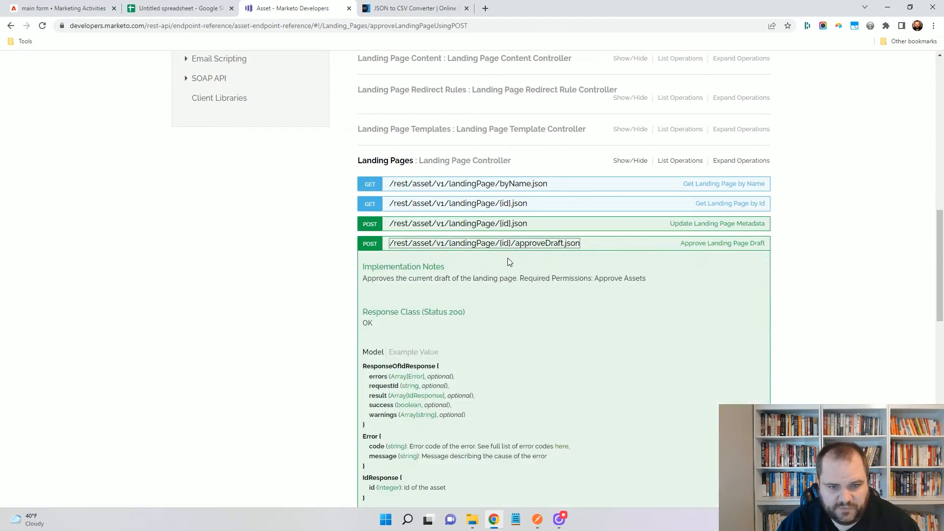
{"action": "mouse_move", "coordinate": [482, 243]}
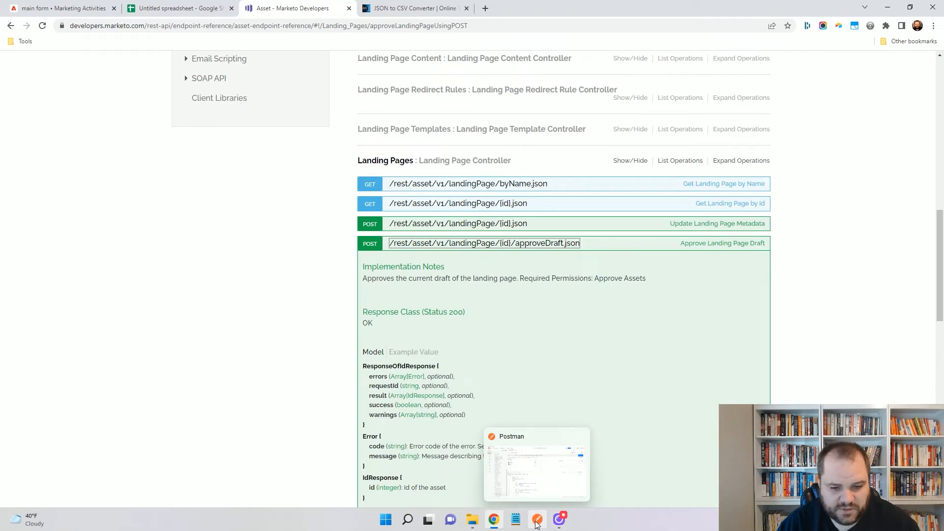
{"action": "left_click", "coordinate": [536, 519]}
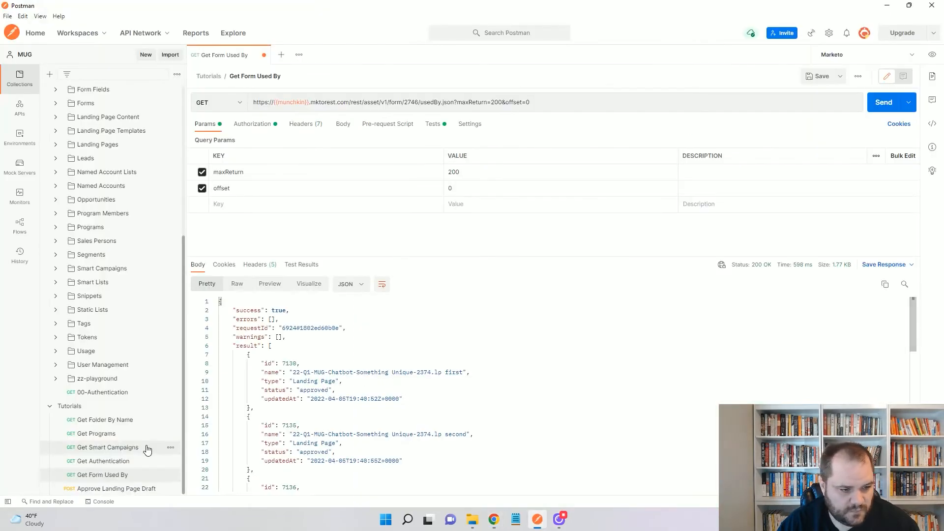
{"action": "left_click", "coordinate": [117, 489]}
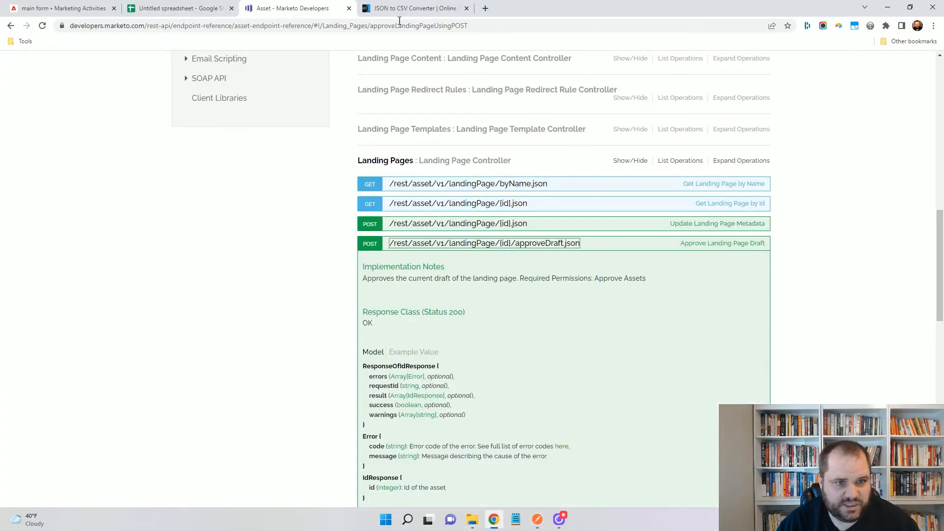
{"action": "left_click", "coordinate": [179, 8]}
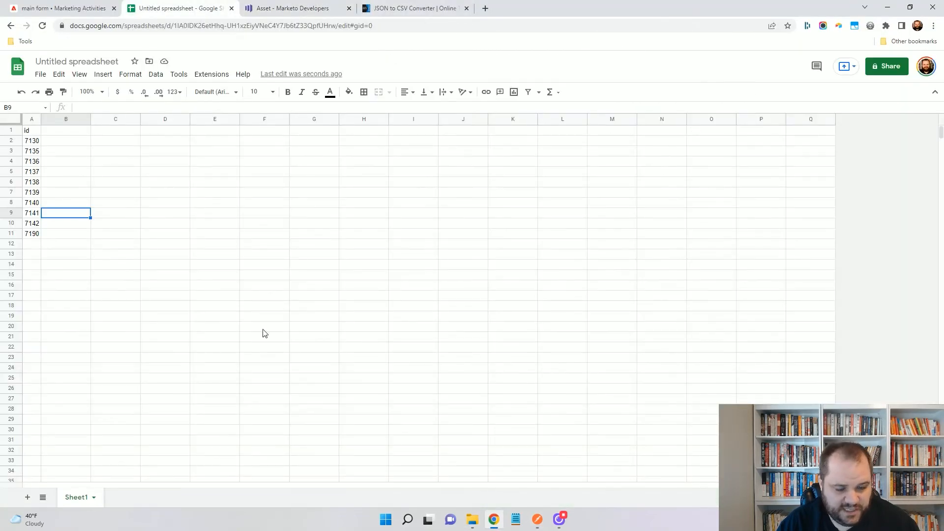
{"action": "left_click", "coordinate": [537, 519]}
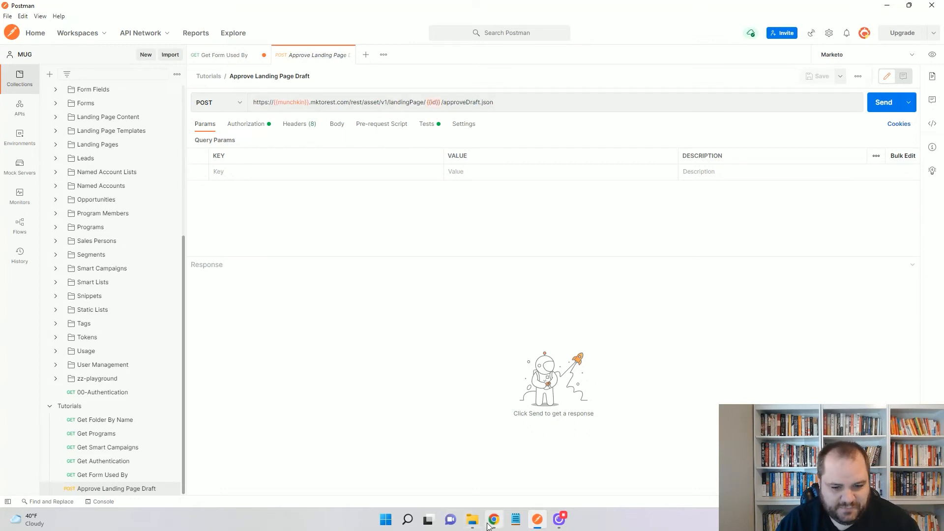
Step: Compare the landing page IDs in Sheets, then return to Postman's Marketo collection
{"action": "left_click", "coordinate": [493, 519]}
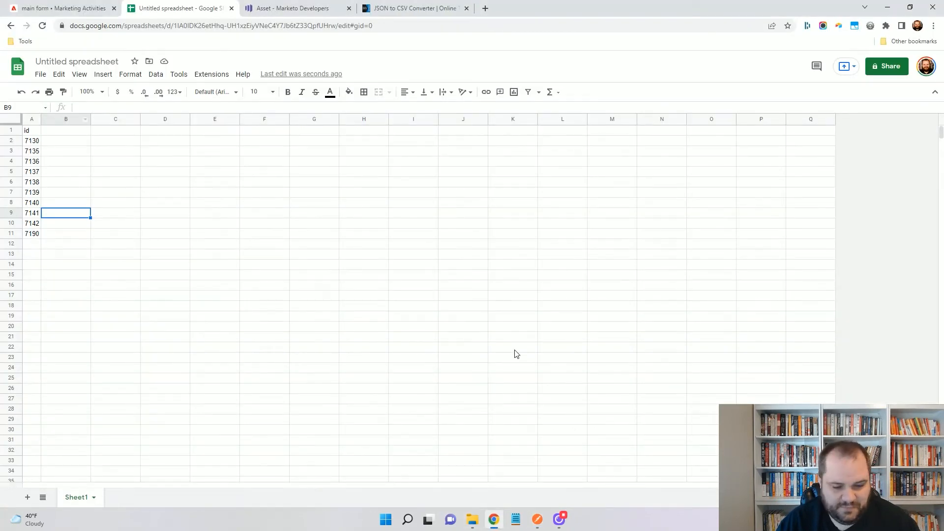
{"action": "left_click", "coordinate": [535, 519]}
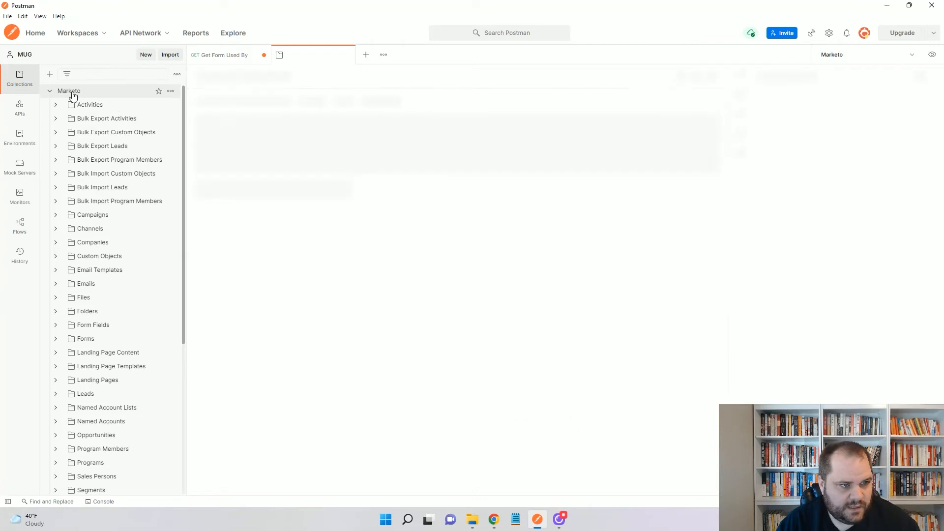
Step: Start a run of the Marketo collection with every request deselected except 05-Approve Landing Page Draft
{"action": "left_click", "coordinate": [67, 90]}
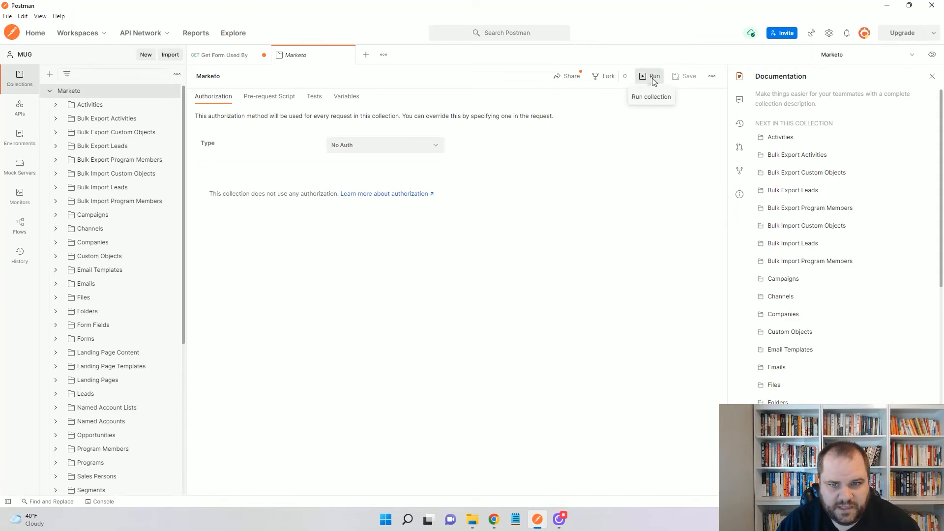
{"action": "left_click", "coordinate": [653, 75]}
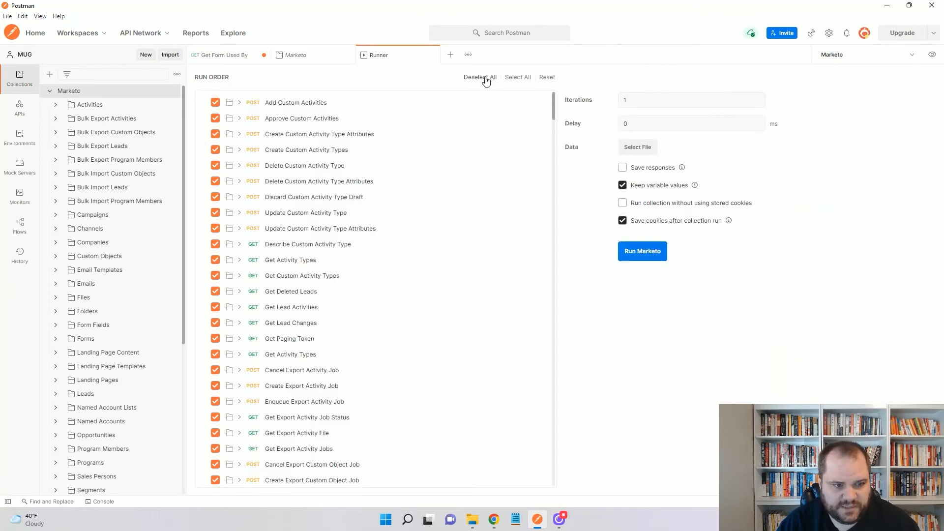
{"action": "left_click", "coordinate": [480, 77]}
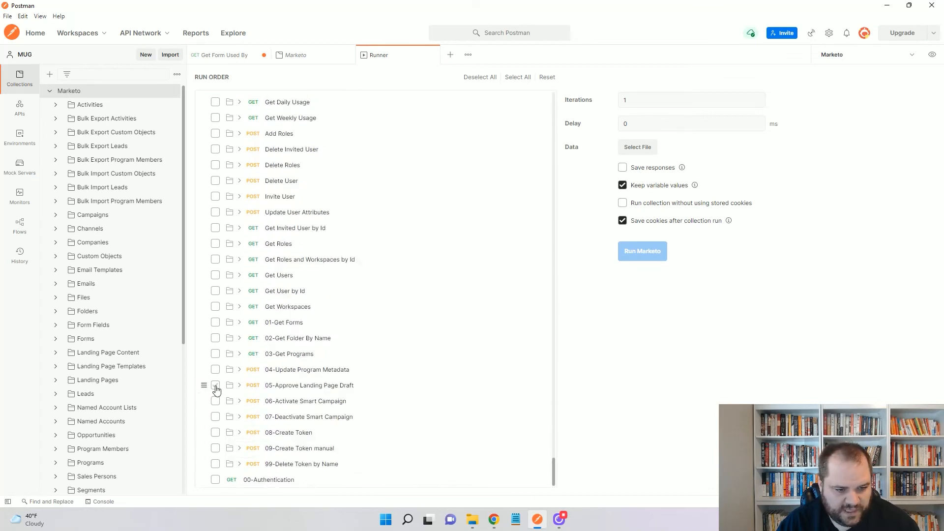
{"action": "left_click", "coordinate": [216, 385]}
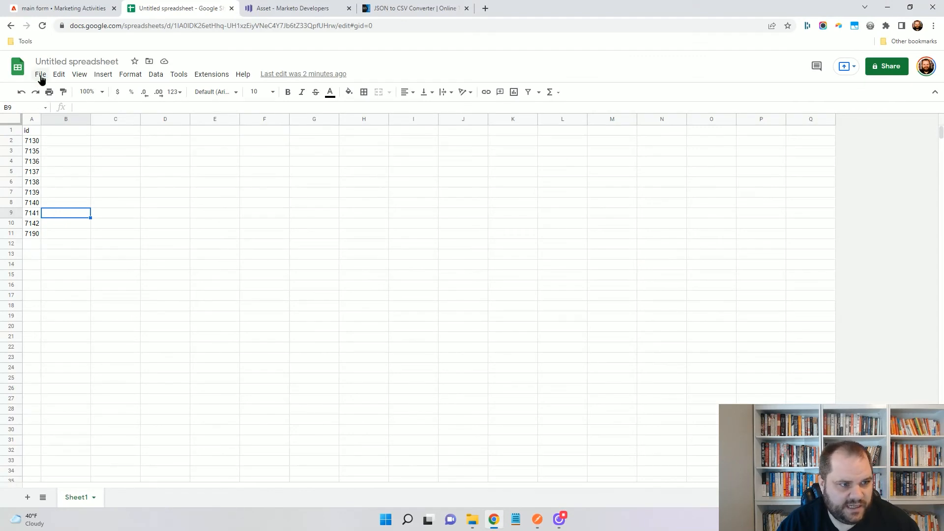
Step: Glance at the landing page ID spreadsheet's File menu before returning to the Postman runner
{"action": "left_click", "coordinate": [40, 74]}
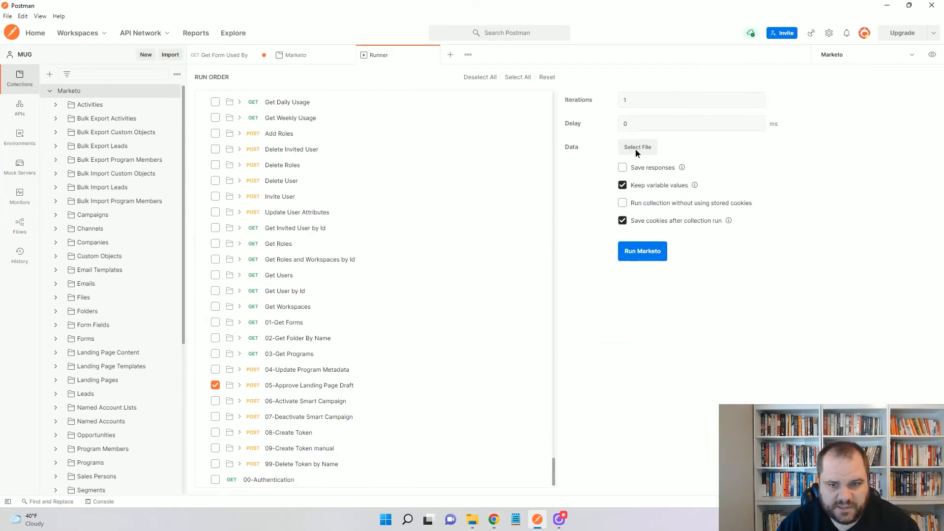
Step: Load Untitled spreadsheet - Sheet1.csv from Downloads as the run's data file for 10 iterations
{"action": "left_click", "coordinate": [637, 147]}
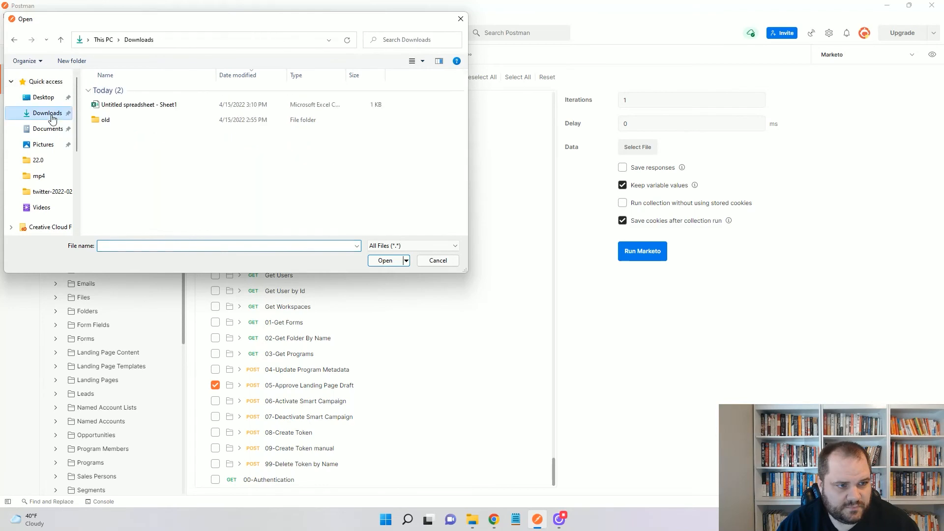
{"action": "left_click", "coordinate": [138, 104]}
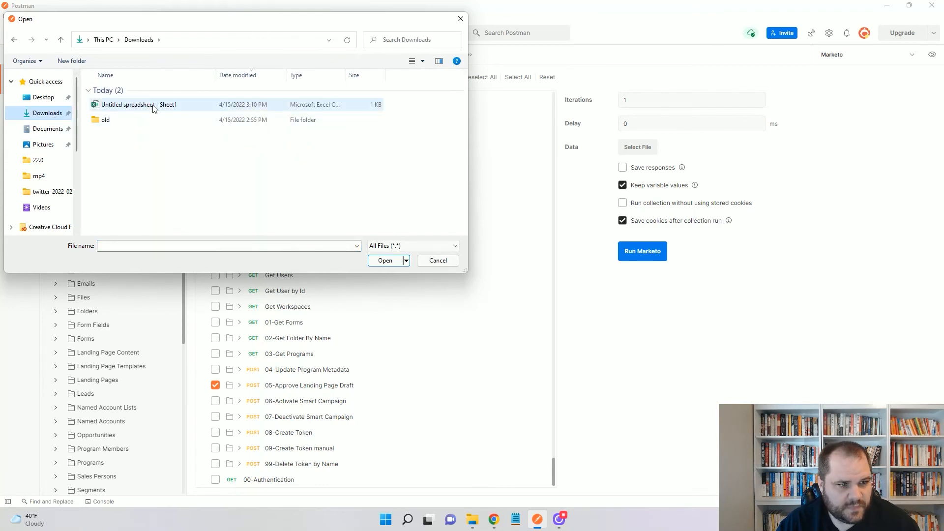
{"action": "left_click", "coordinate": [384, 260]}
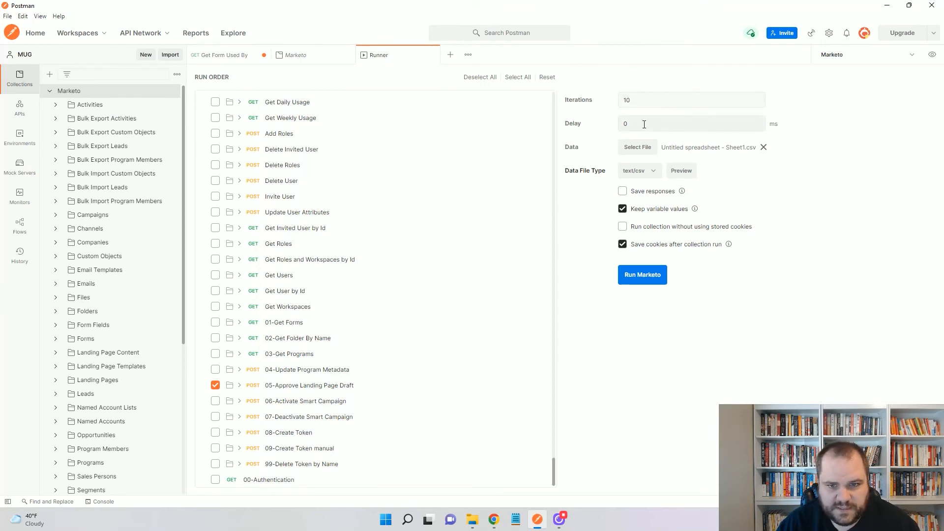
Step: Set a 300 ms delay and untick Keep variable values and Save cookies after run
{"action": "type", "text": "300"}
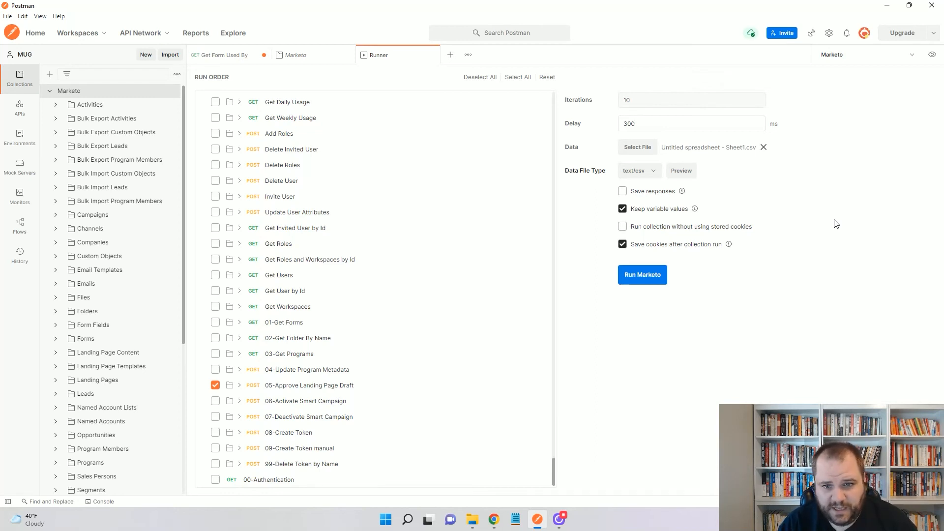
{"action": "left_click", "coordinate": [690, 124]}
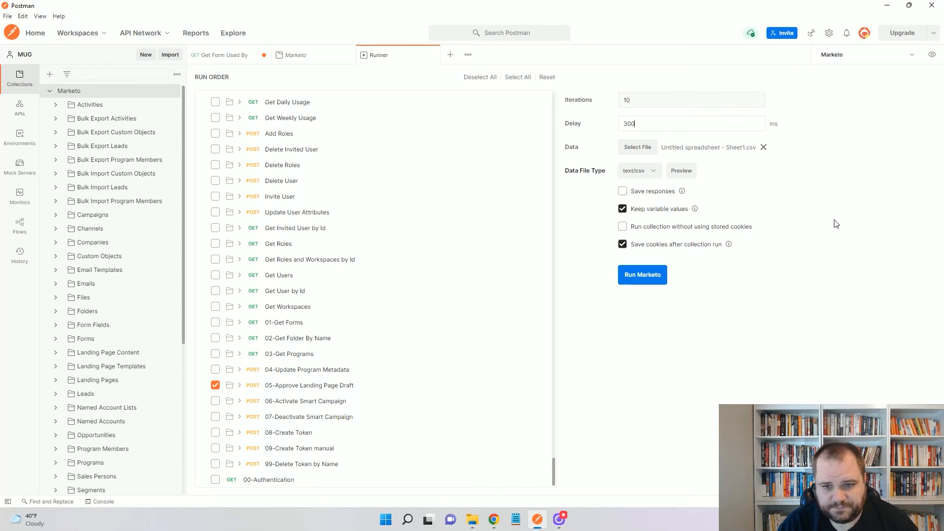
{"action": "mouse_move", "coordinate": [647, 181]}
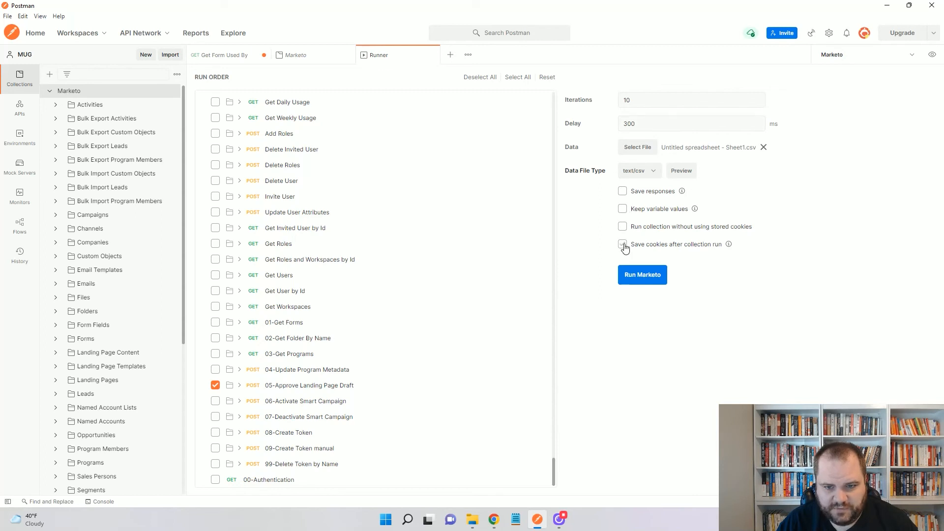
{"action": "left_click", "coordinate": [641, 274]}
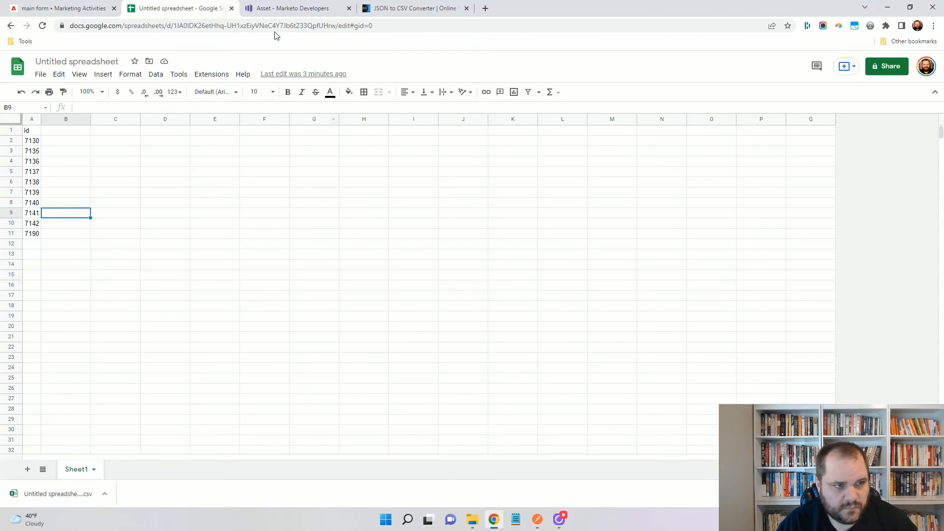
Step: Return to the approved main form in Marketo, used by 10 landing pages
{"action": "left_click", "coordinate": [60, 8]}
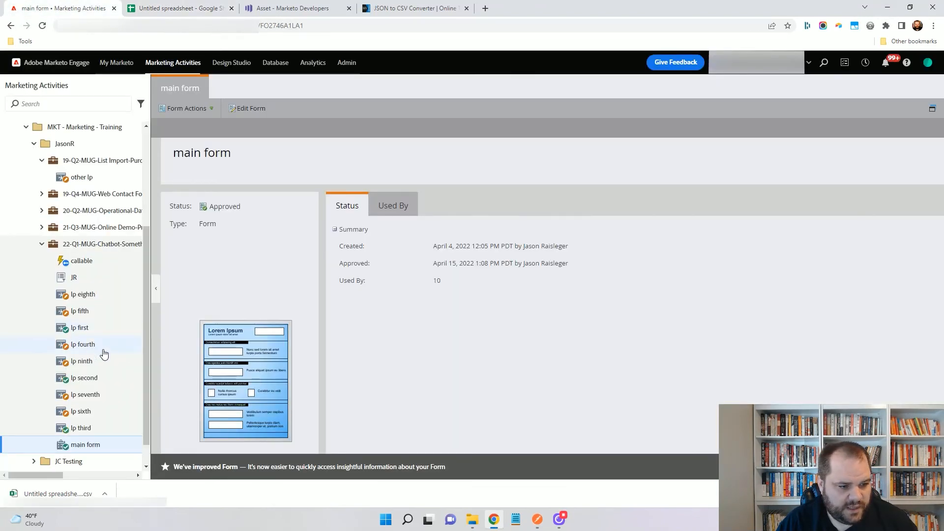
{"action": "mouse_move", "coordinate": [85, 444]}
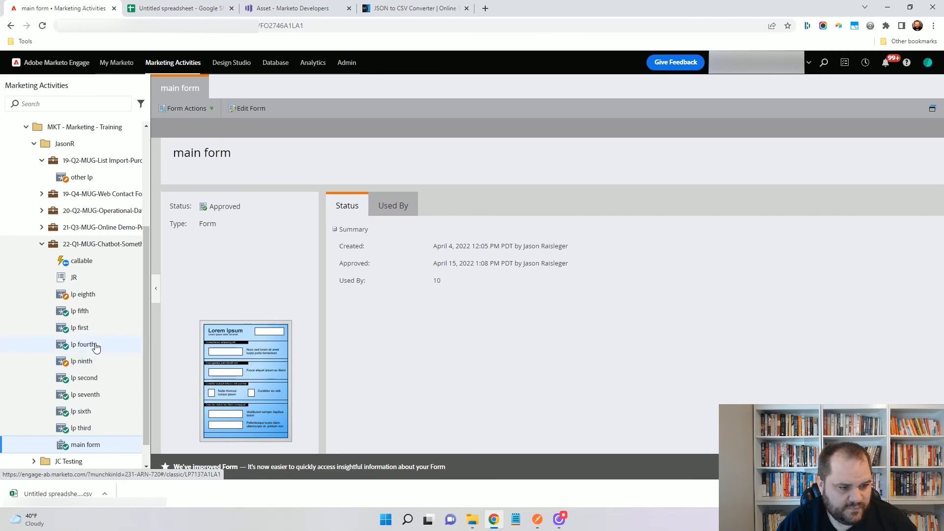
{"action": "mouse_move", "coordinate": [102, 351]}
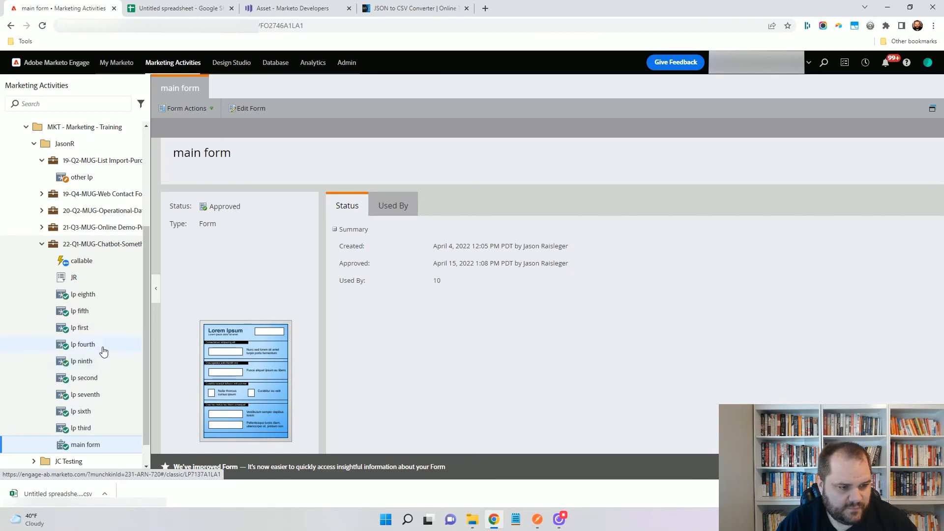